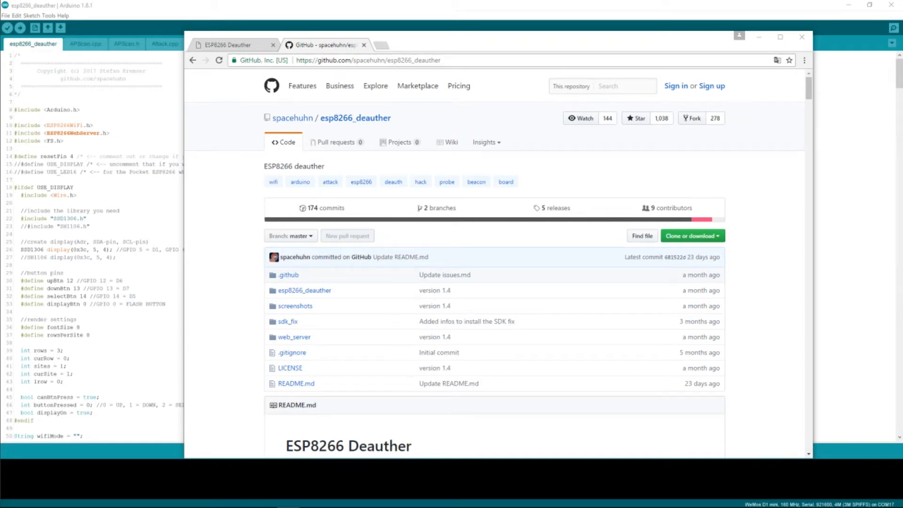
mouse_move(224, 179)
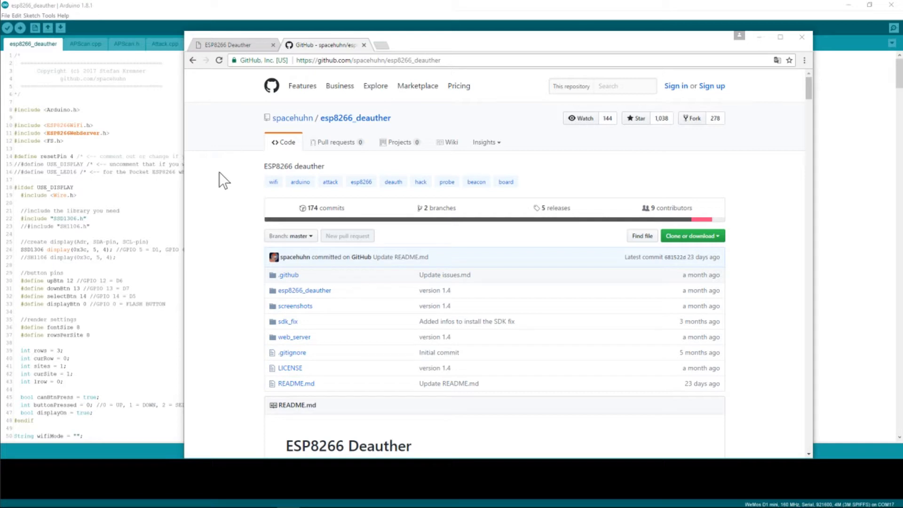
mouse_move(229, 180)
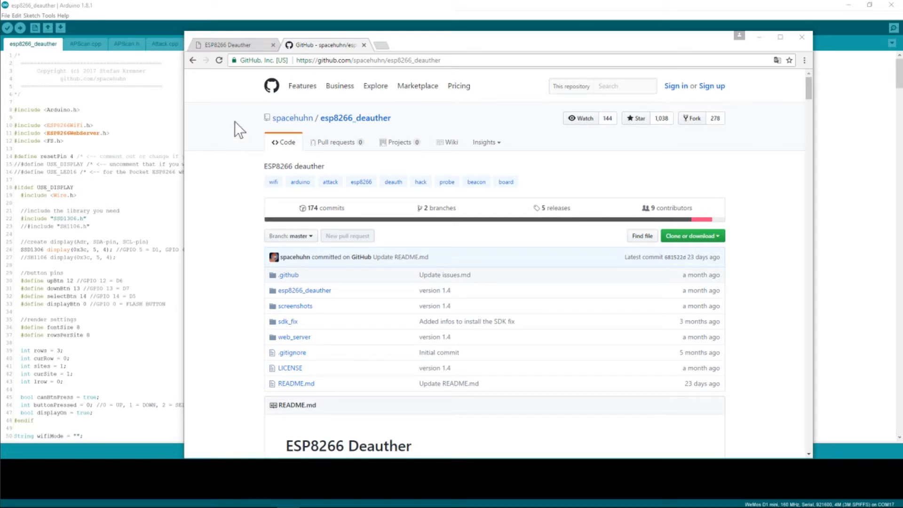
mouse_move(286, 217)
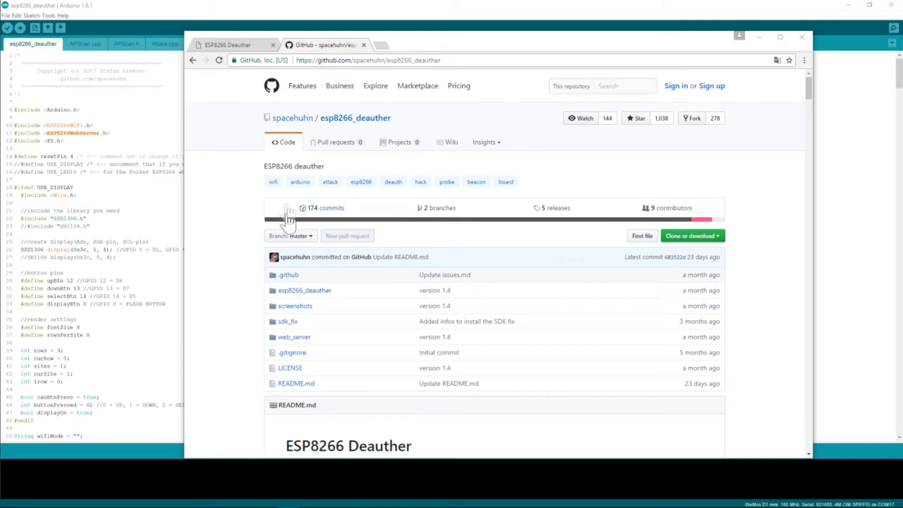
Show the esp8266_deauther releases page with version 1.4 and its downloadable bin files
scroll(down, 3)
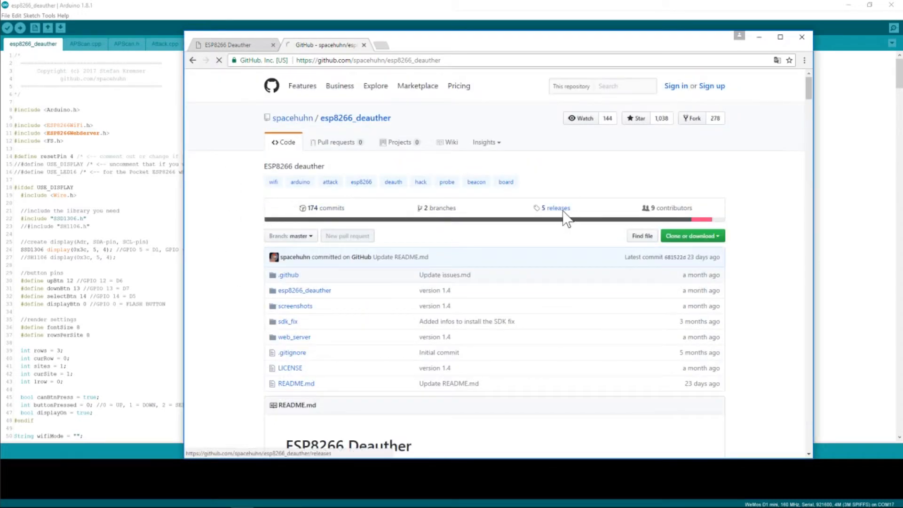
click(554, 208)
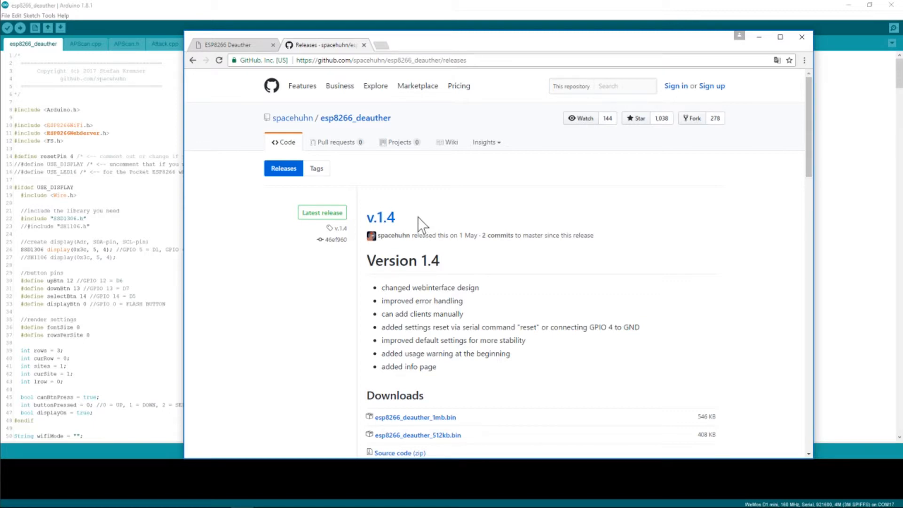
scroll(down, 3)
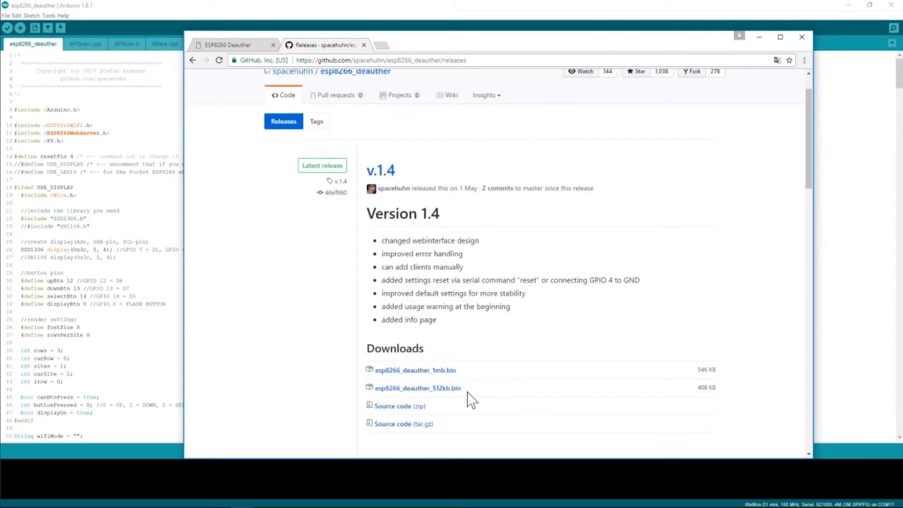
mouse_move(475, 396)
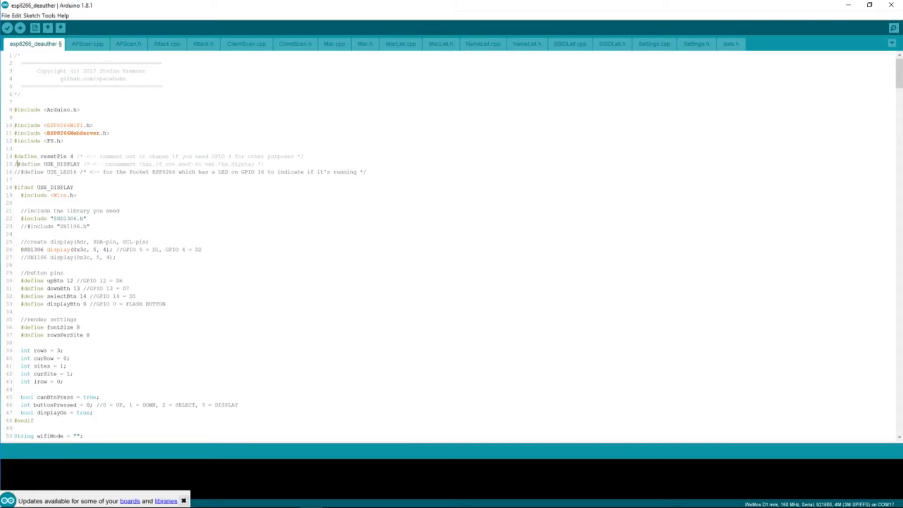
Bring the Arduino sketch forward and review the D1 display pin definition
scroll(down, 3)
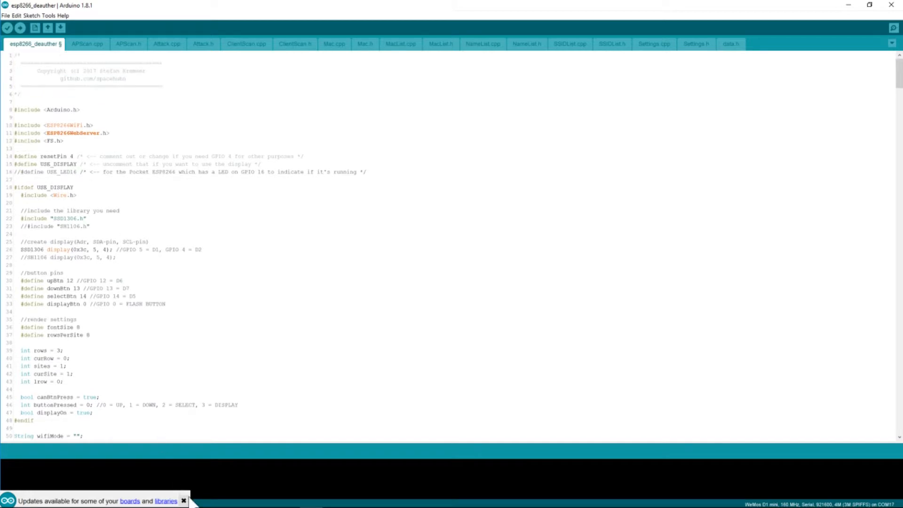
click(183, 501)
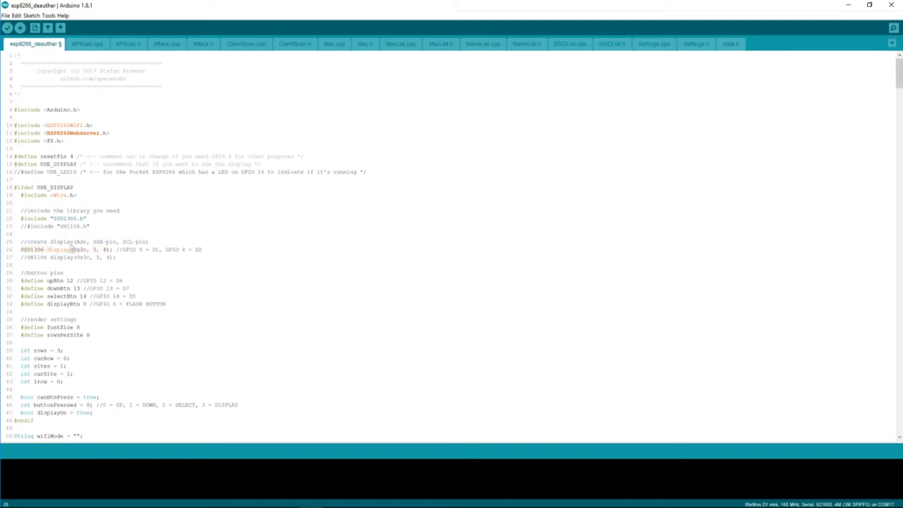
double_click(155, 249)
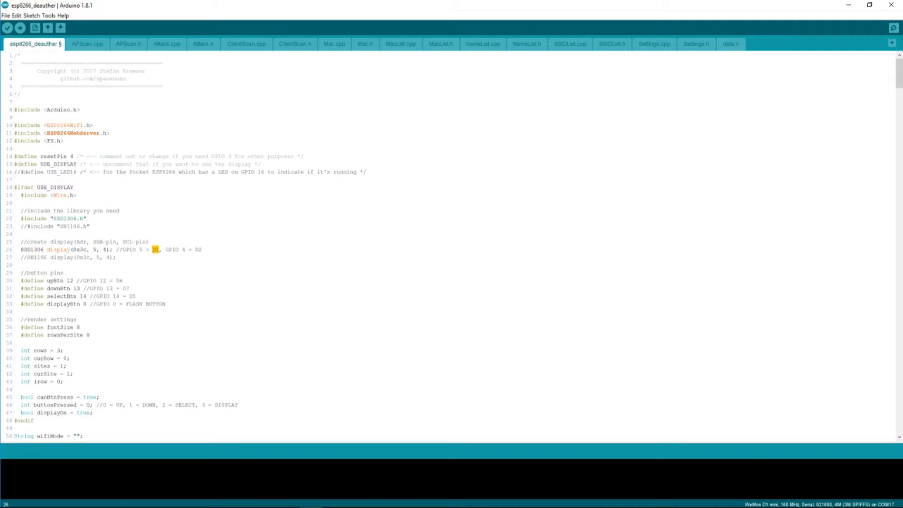
double_click(198, 249)
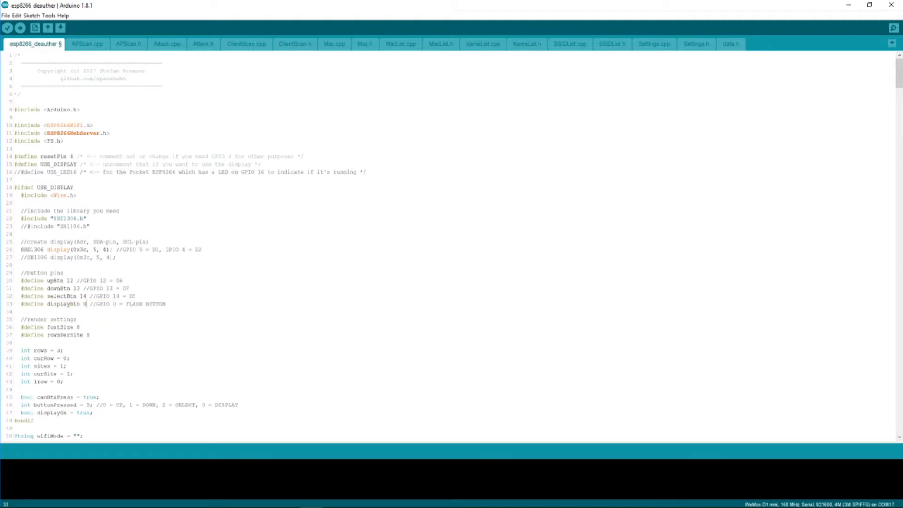
Review the GPIO 0 display button and D5 select button pin defines, leaving USE_DISPLAY commented out
double_click(103, 304)
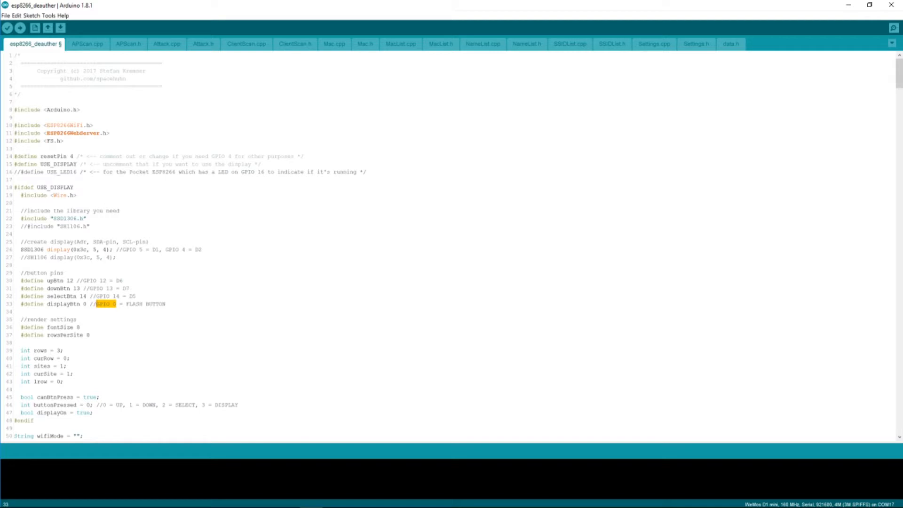
click(136, 297)
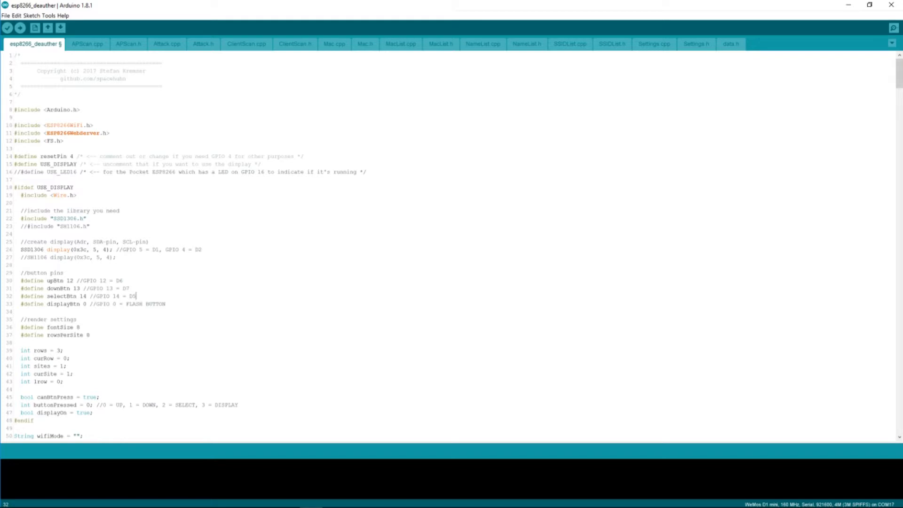
double_click(58, 304)
text(//)
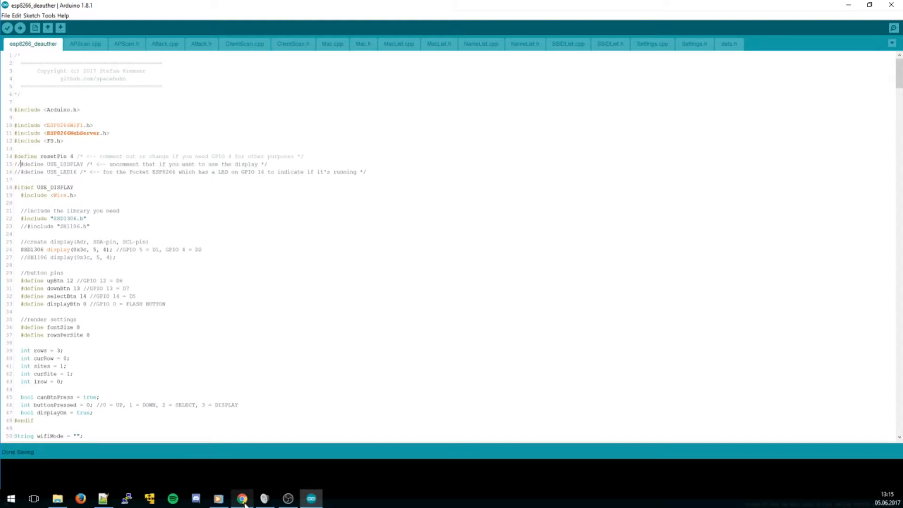
Return to Chrome and reach the project wiki's FAQ page
click(242, 498)
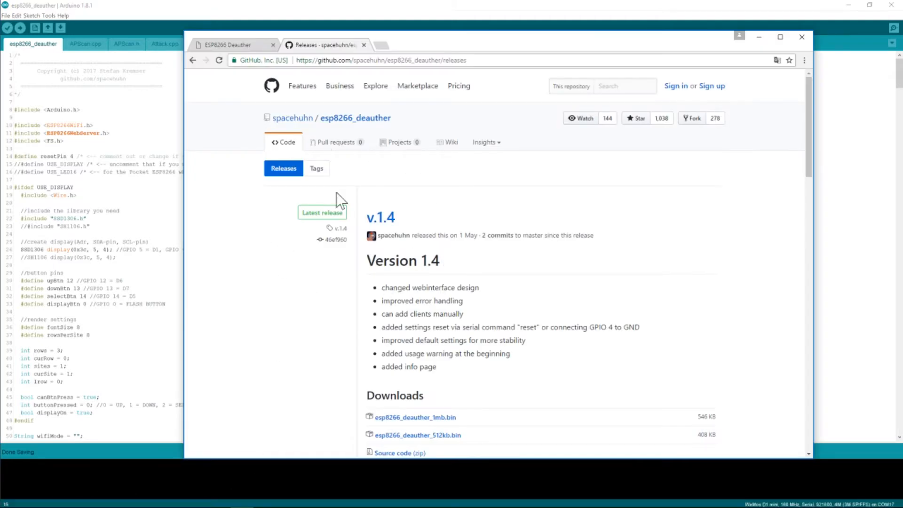
mouse_move(442, 169)
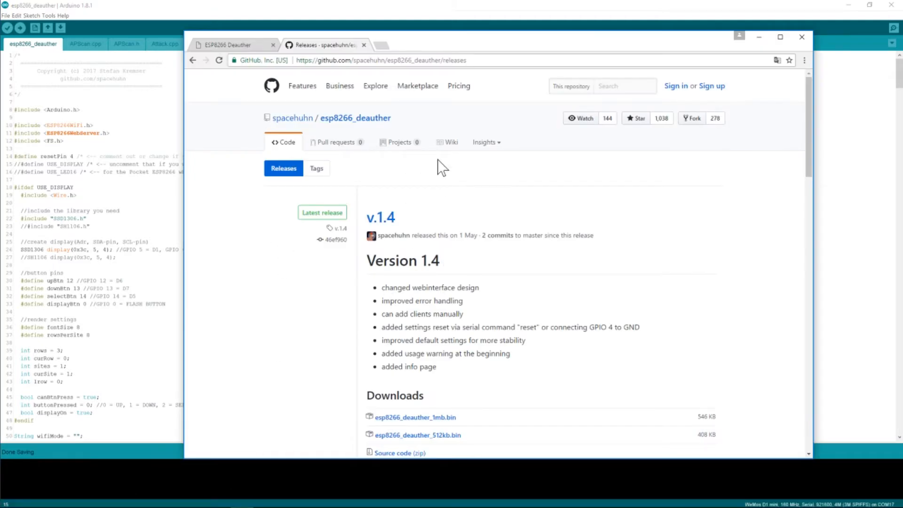
mouse_move(440, 163)
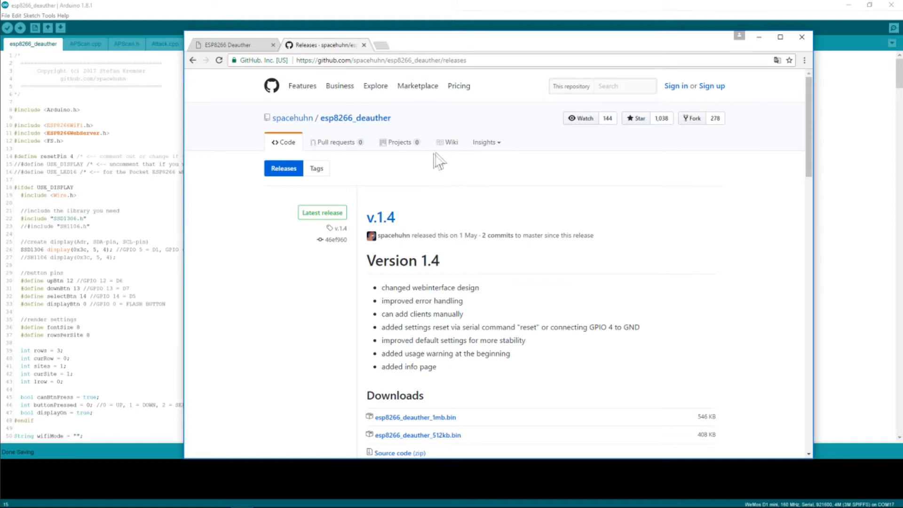
mouse_move(450, 144)
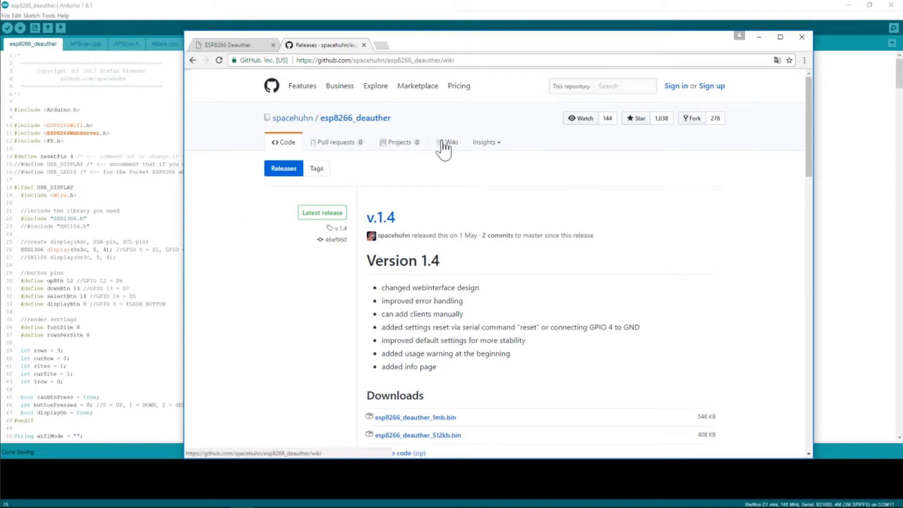
click(450, 142)
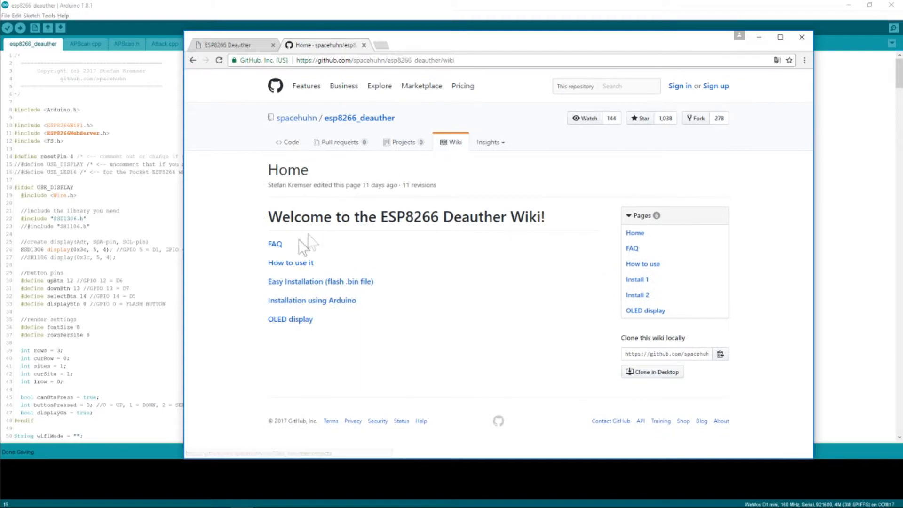
click(274, 243)
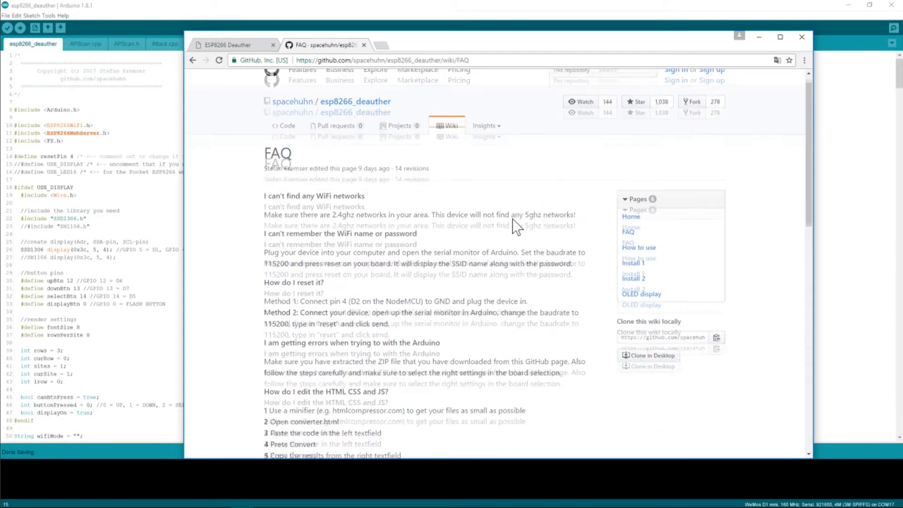
Read the FAQ entry about the forgotten WiFi password
scroll(down, 3)
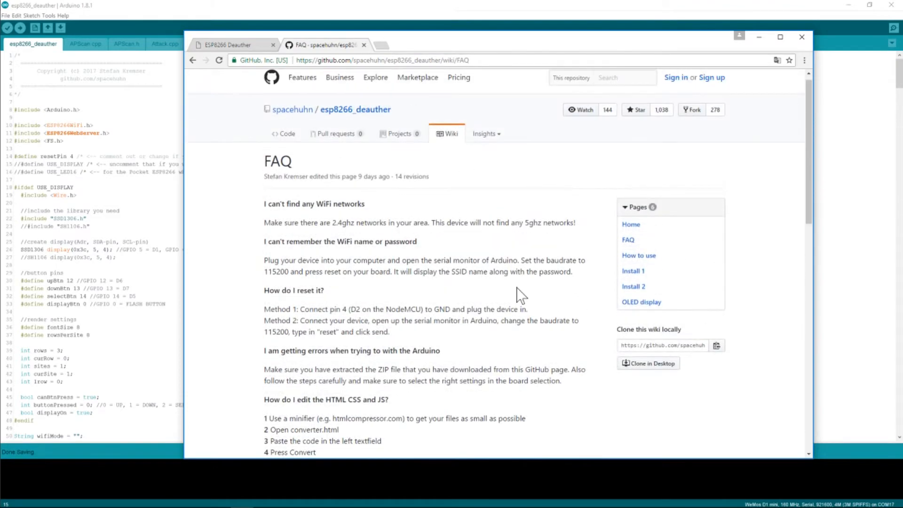
triple_click(340, 242)
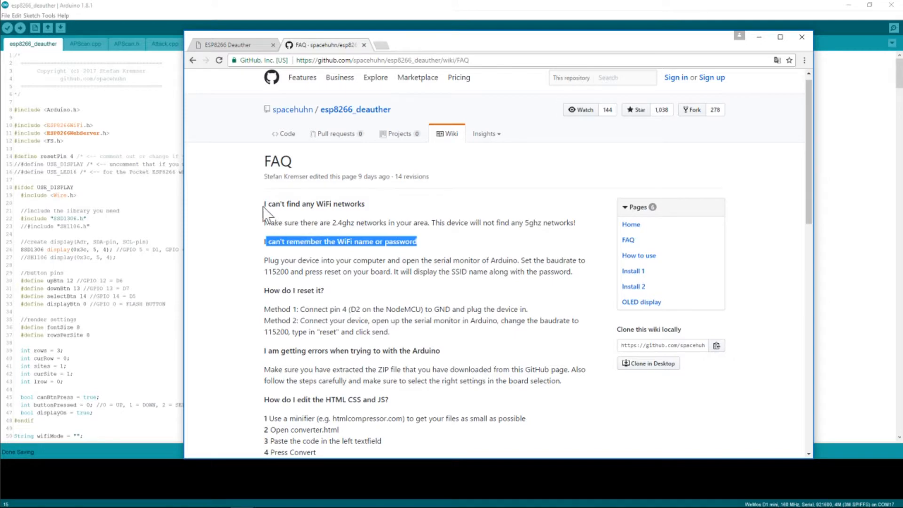
scroll(down, 3)
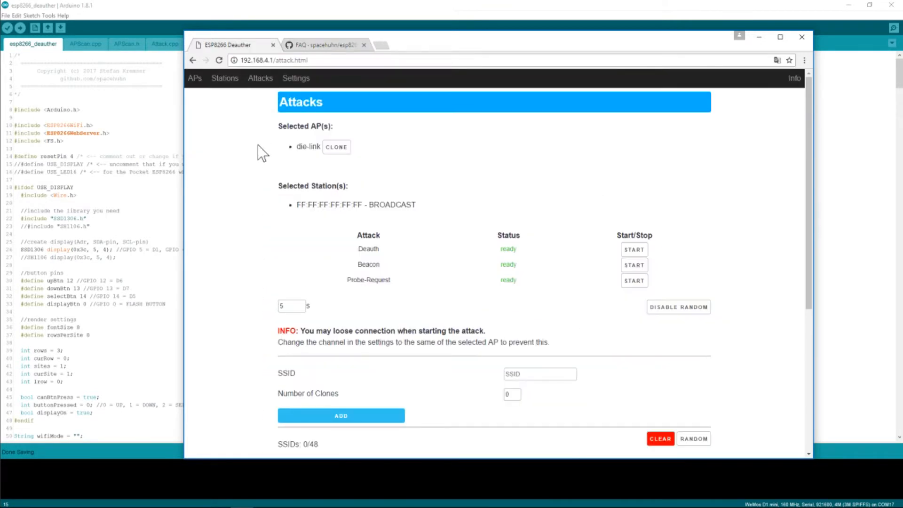
Show the deauther settings page with WiFi SSID, password and channel values
scroll(down, 3)
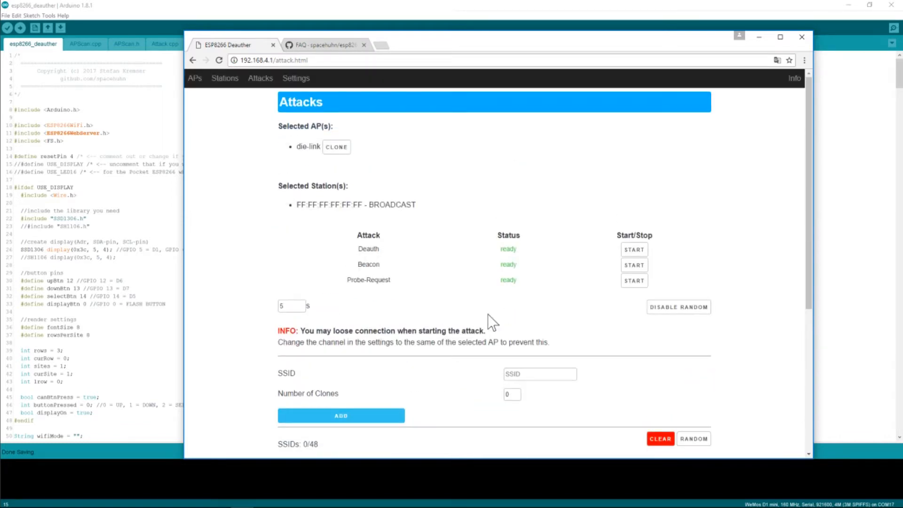
click(296, 78)
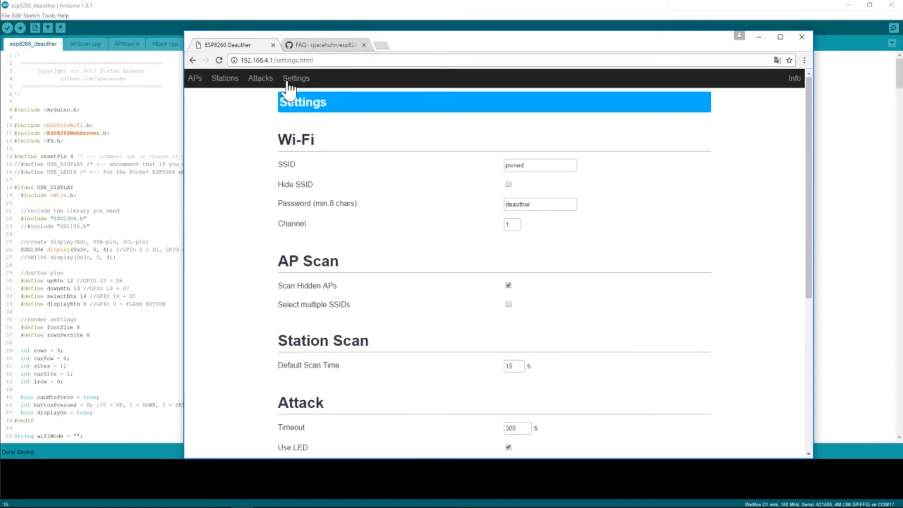
mouse_move(216, 174)
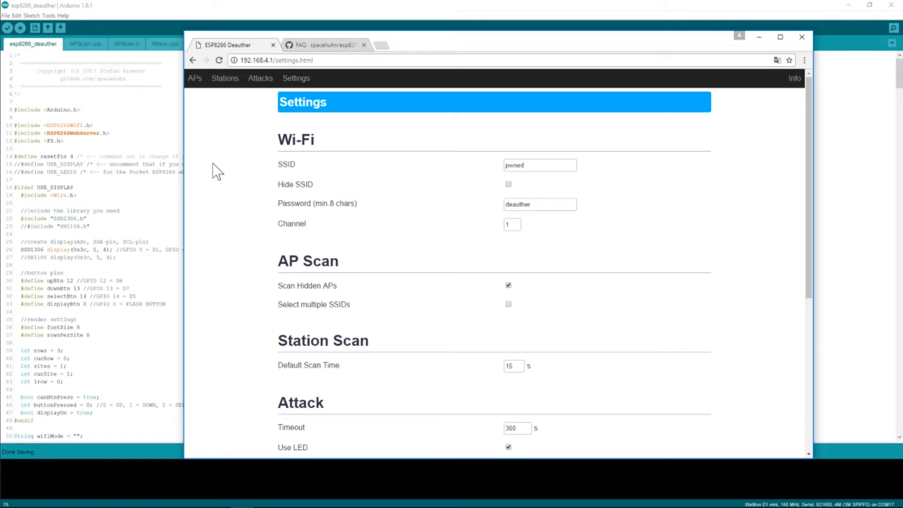
Review the attack settings' Use LED option, keeping LED pin 2
scroll(down, 3)
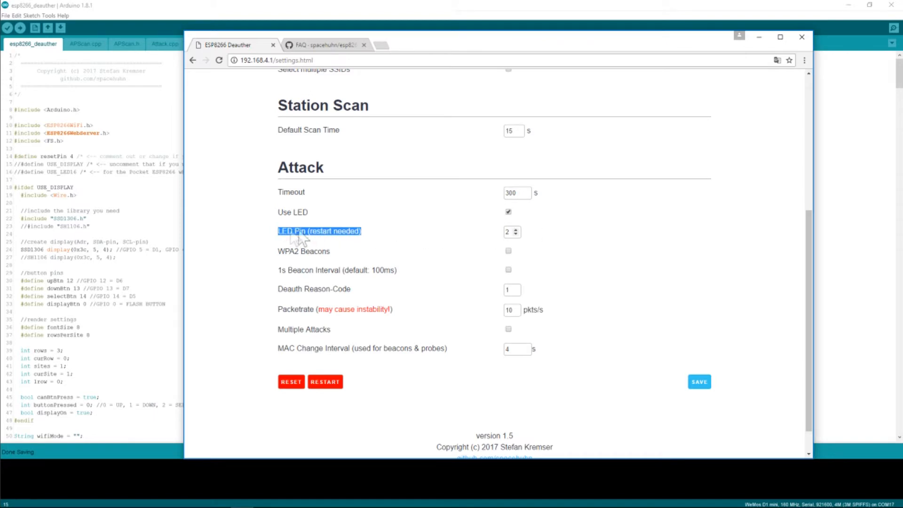
mouse_move(295, 230)
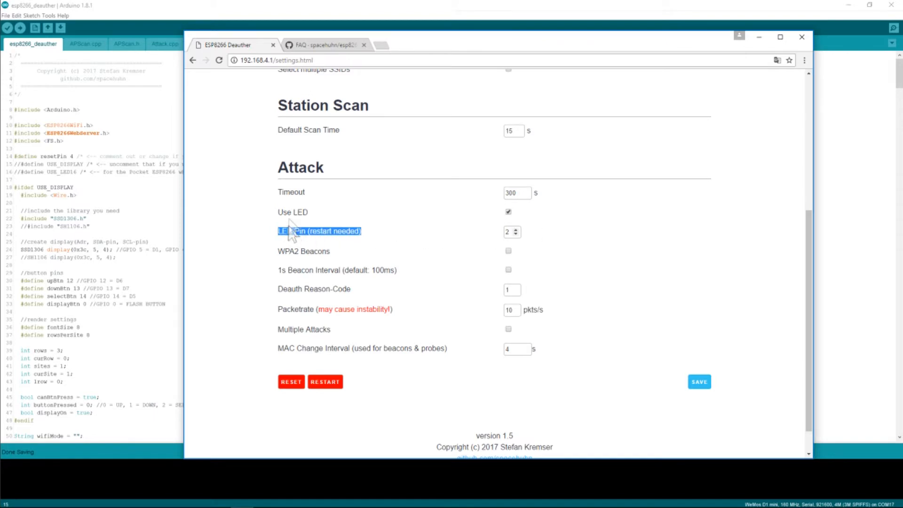
click(509, 212)
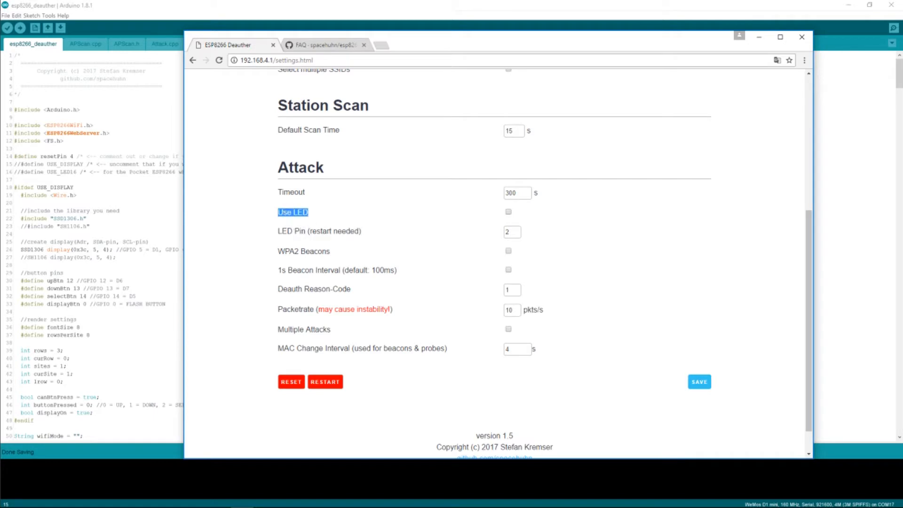
click(508, 212)
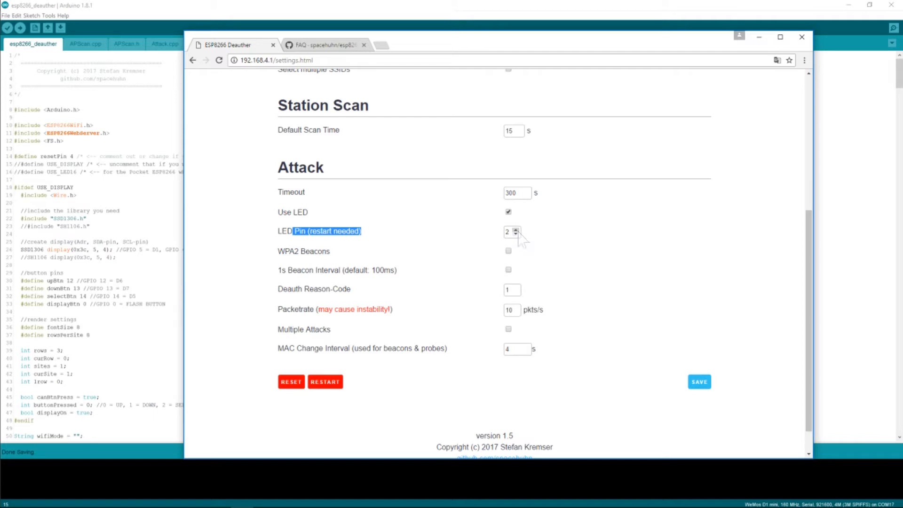
mouse_move(584, 237)
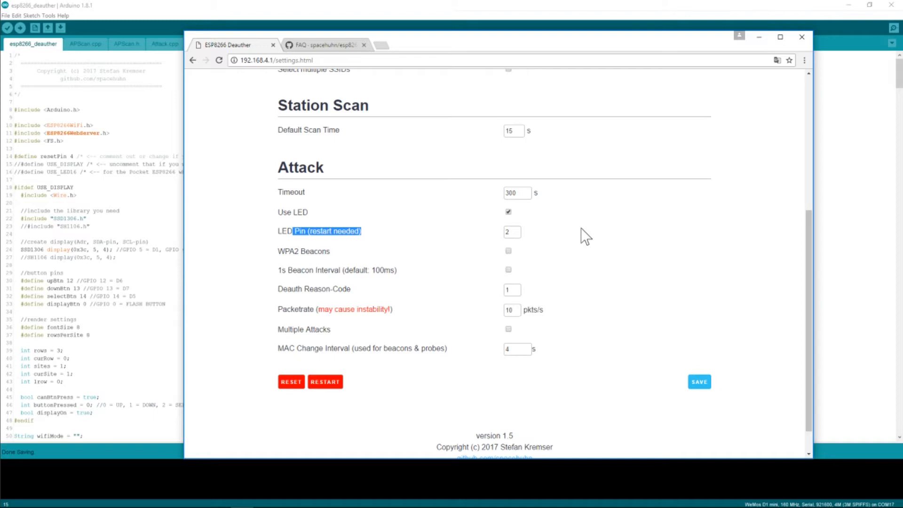
mouse_move(559, 239)
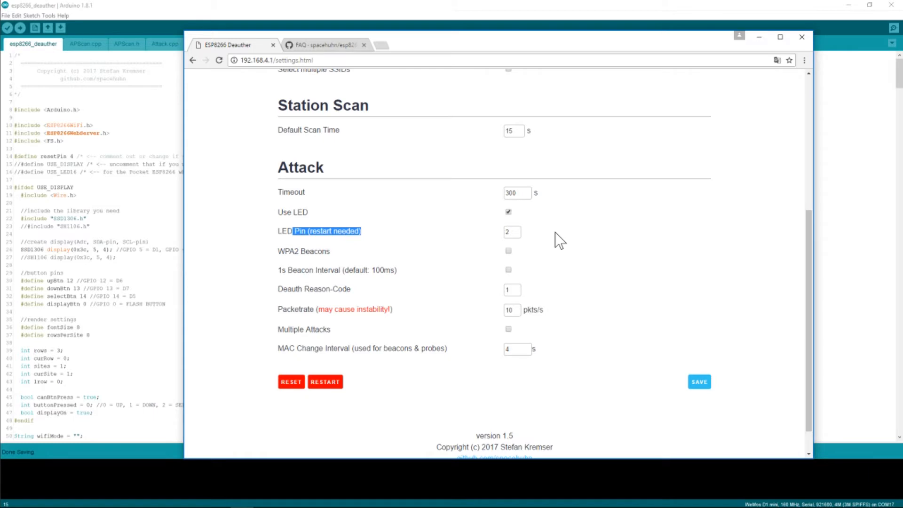
mouse_move(530, 241)
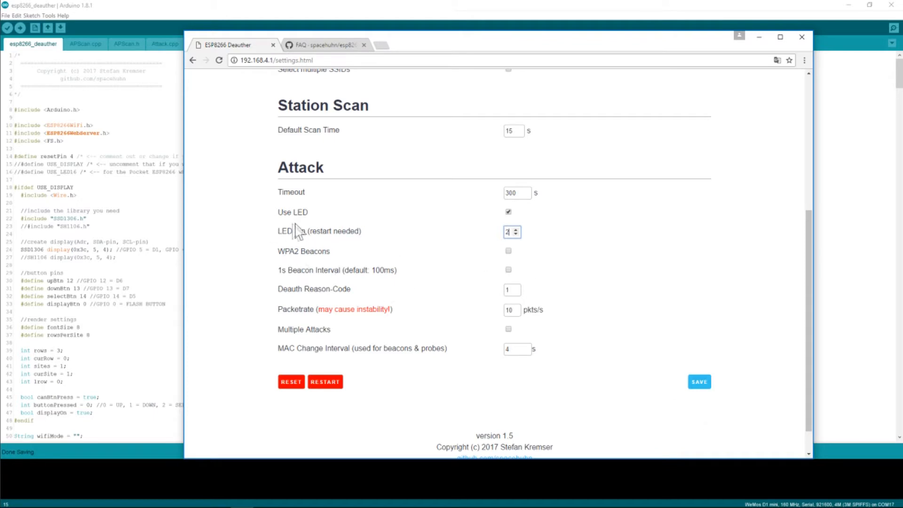
mouse_move(442, 235)
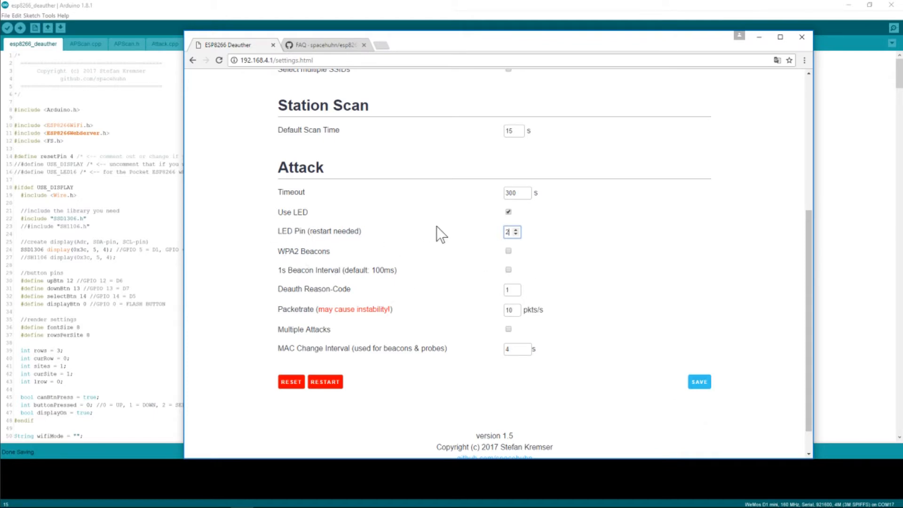
mouse_move(279, 276)
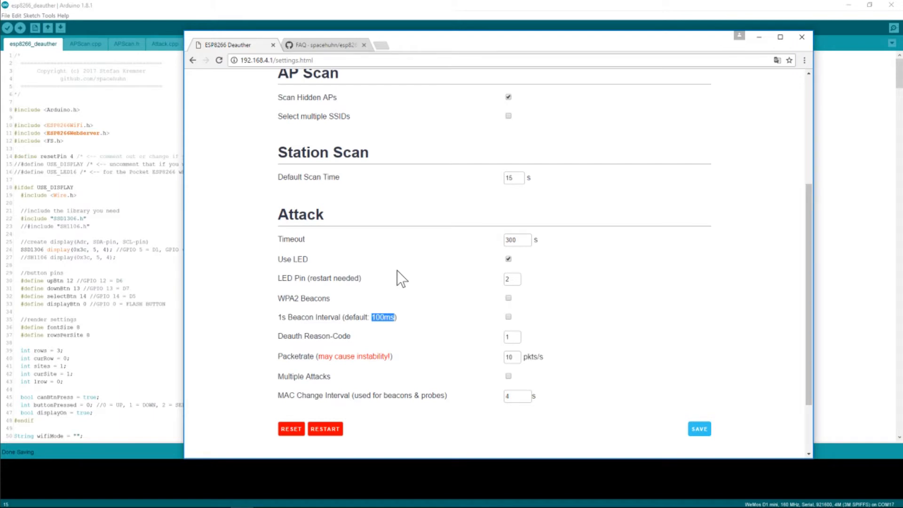
mouse_move(385, 337)
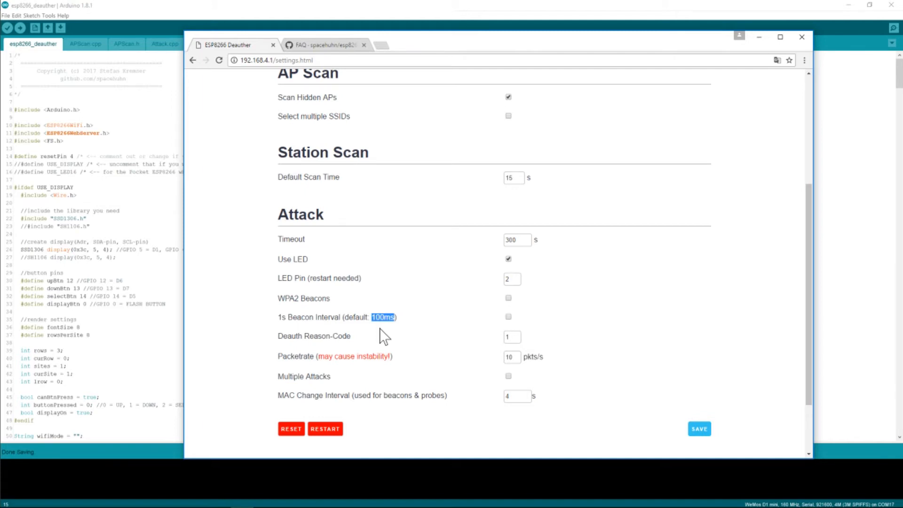
mouse_move(403, 328)
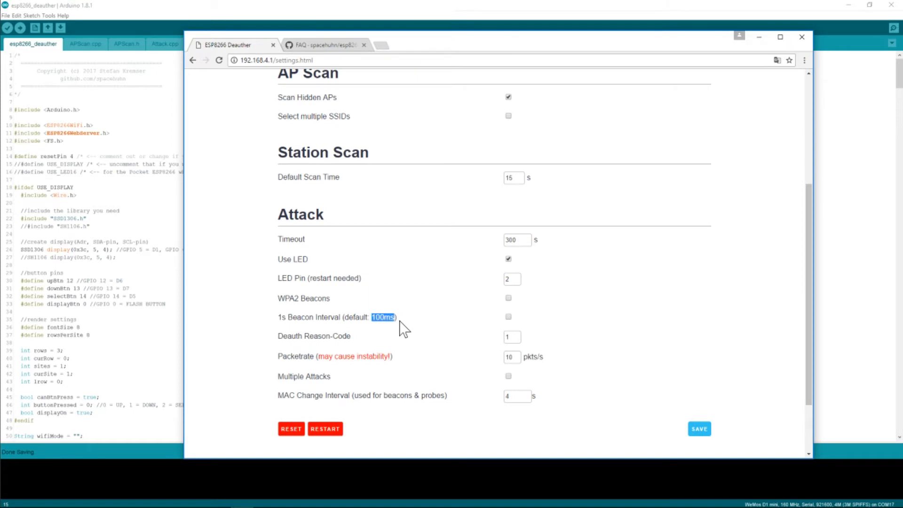
mouse_move(277, 329)
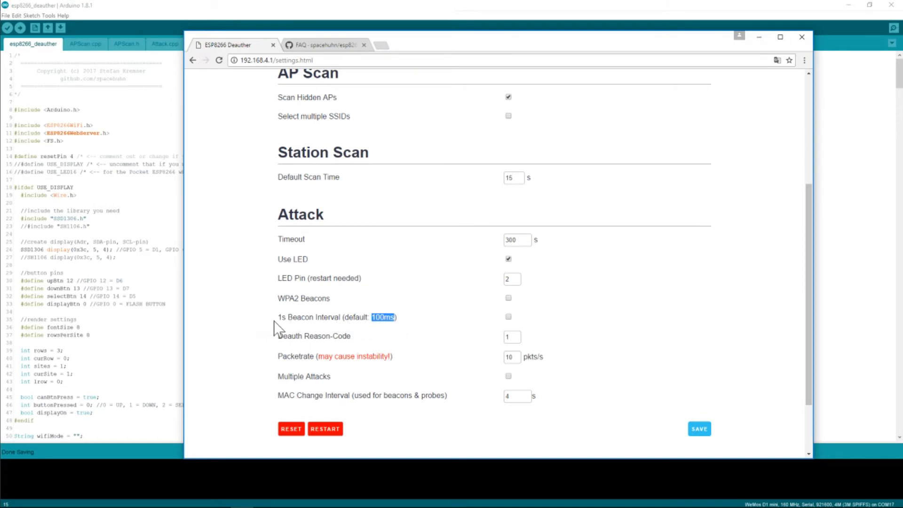
mouse_move(380, 335)
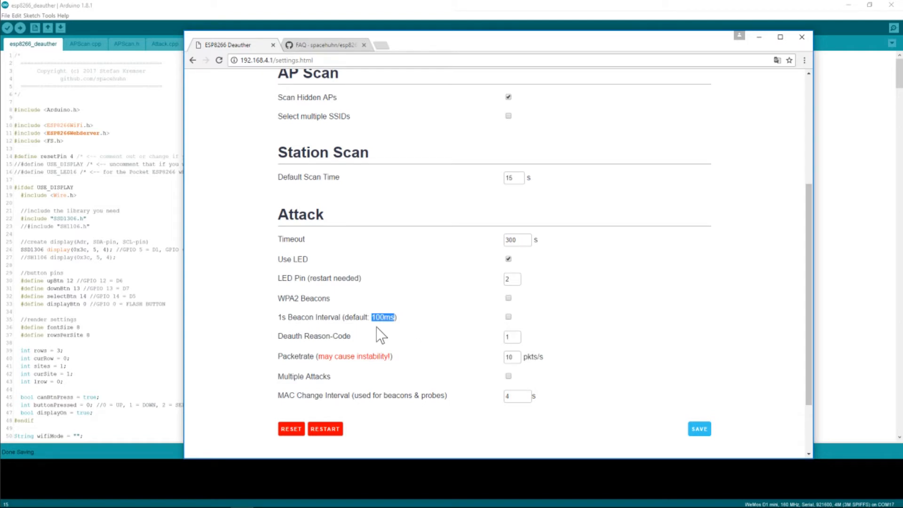
mouse_move(357, 331)
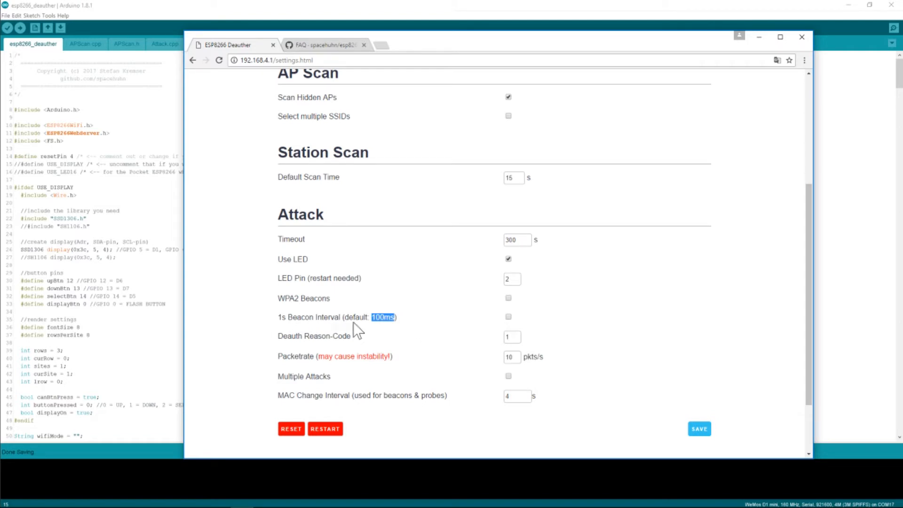
mouse_move(327, 328)
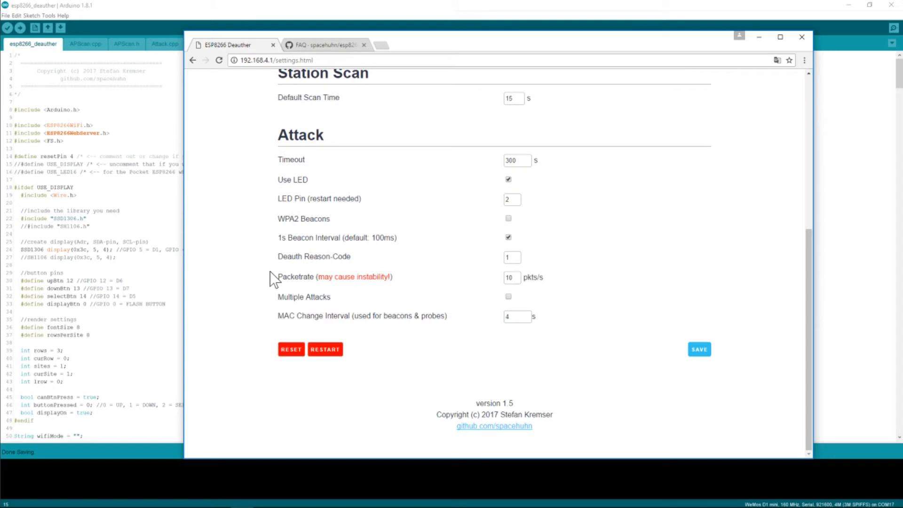
mouse_move(354, 249)
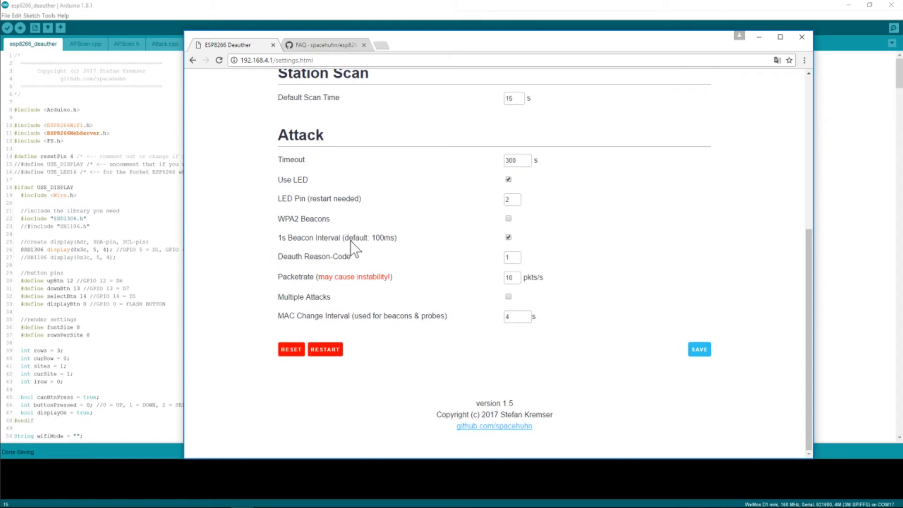
mouse_move(286, 288)
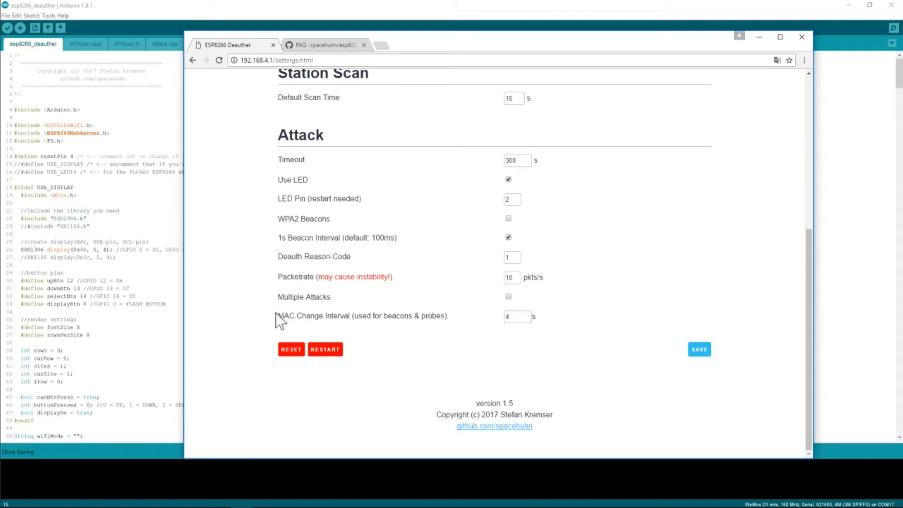
Set the MAC change interval to 4 seconds
drag(277, 316, 446, 316)
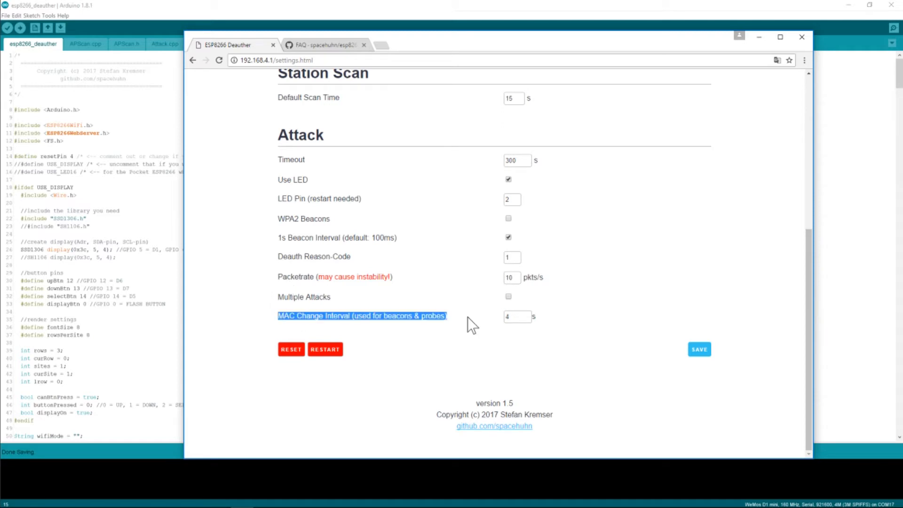
mouse_move(363, 271)
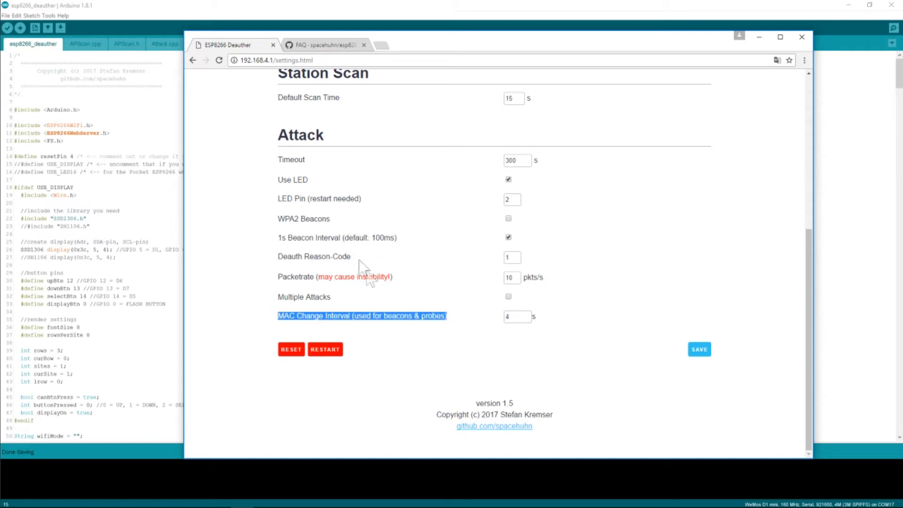
mouse_move(384, 305)
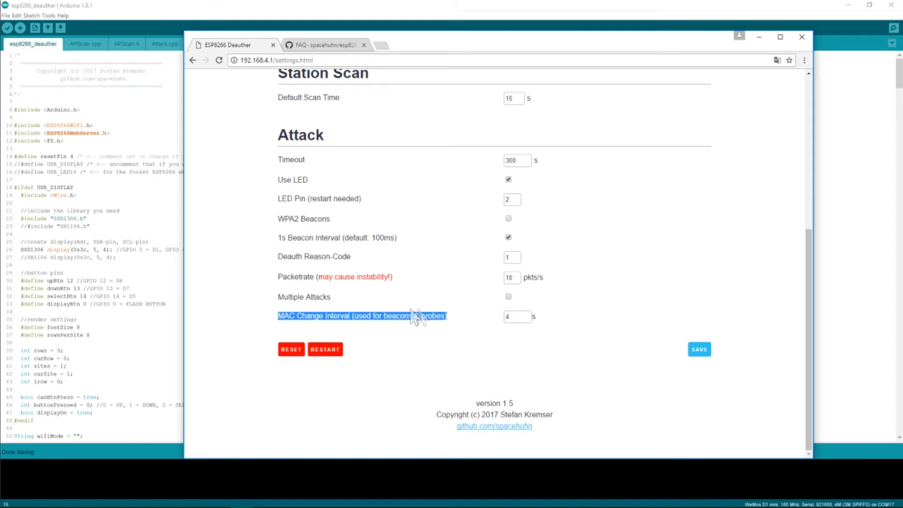
click(516, 316)
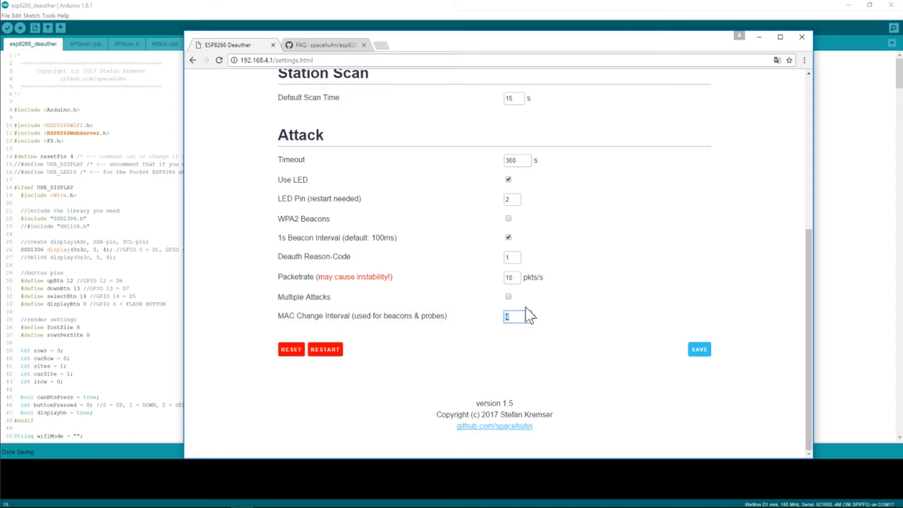
click(515, 316)
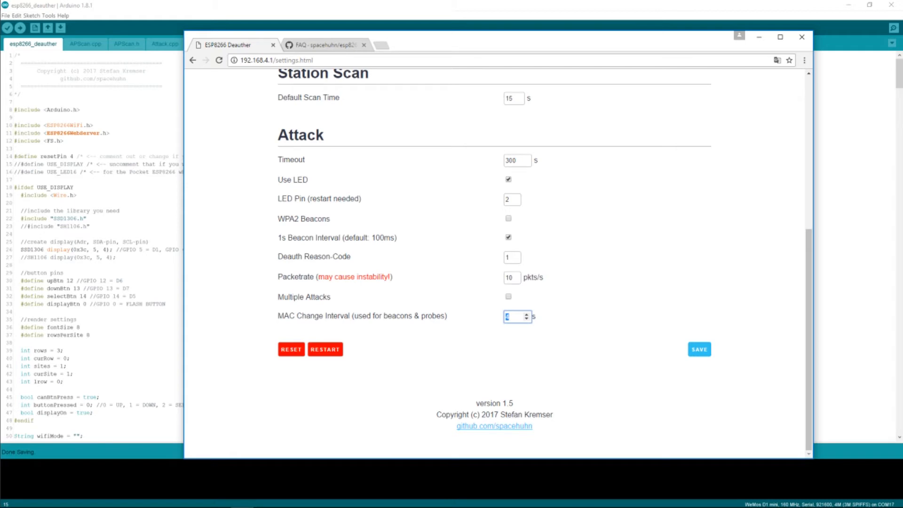
mouse_move(253, 319)
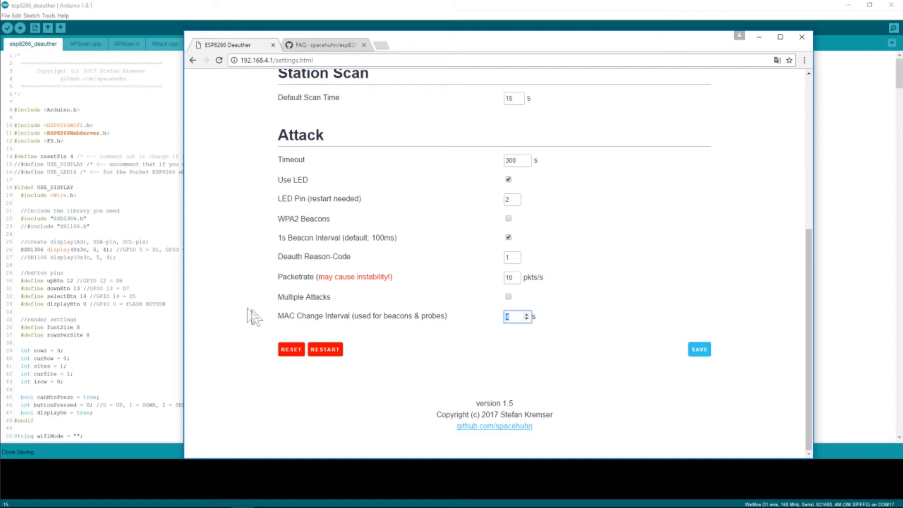
text(4)
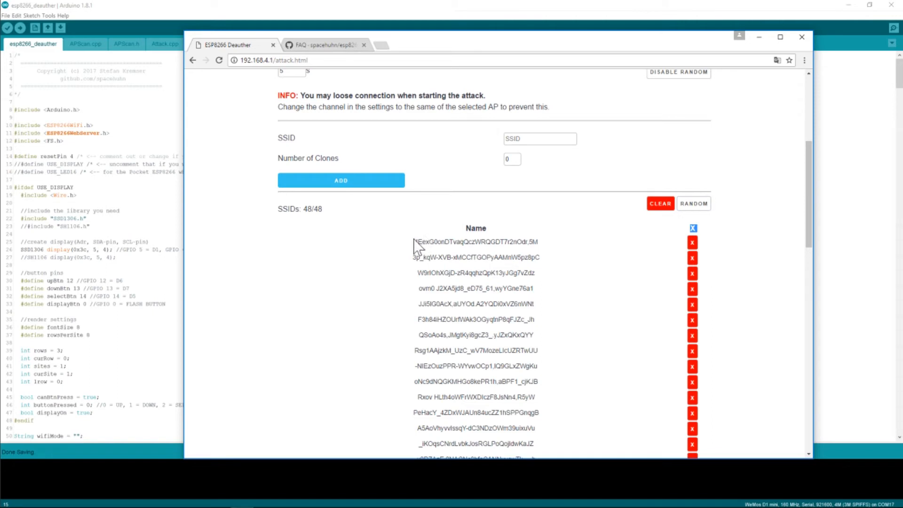
Inspect random SSID names in the attack page's 48-entry clone list
double_click(475, 242)
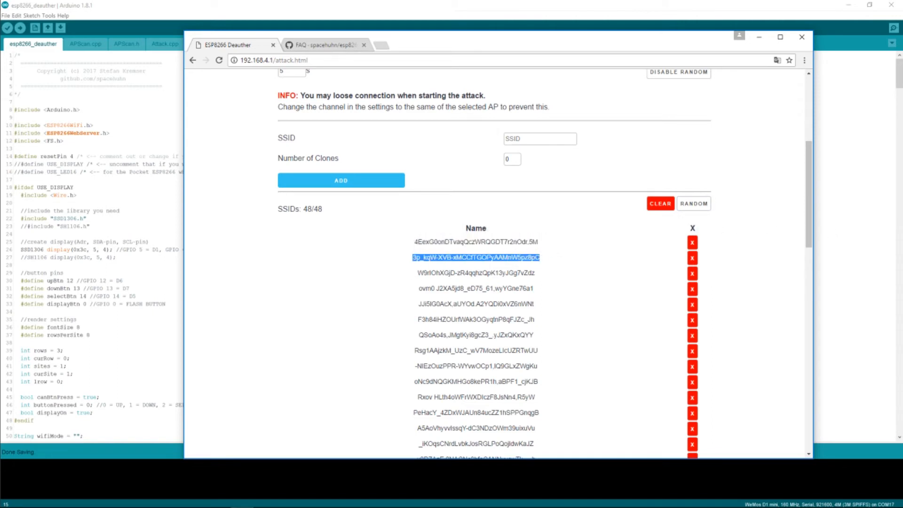
click(474, 273)
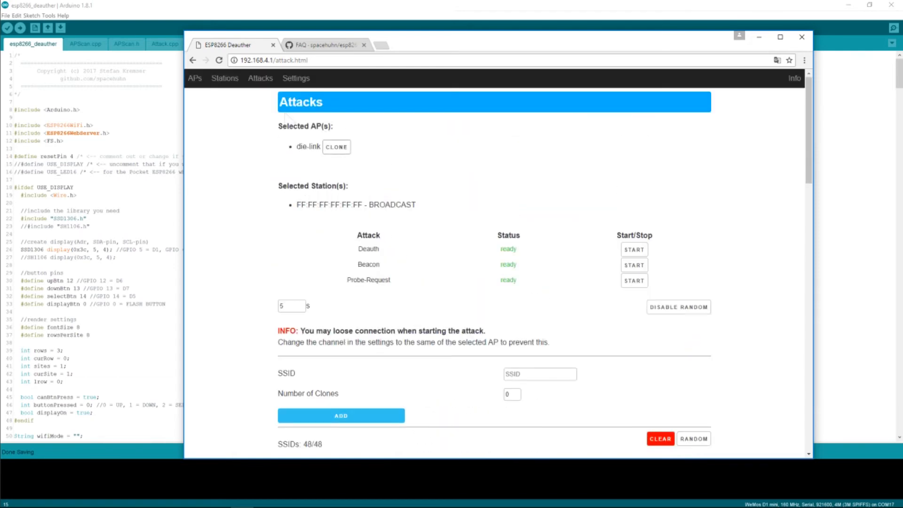
Revisit the settings page, then return to the Attacks page reporting 0 of 48 clone SSIDs
click(296, 78)
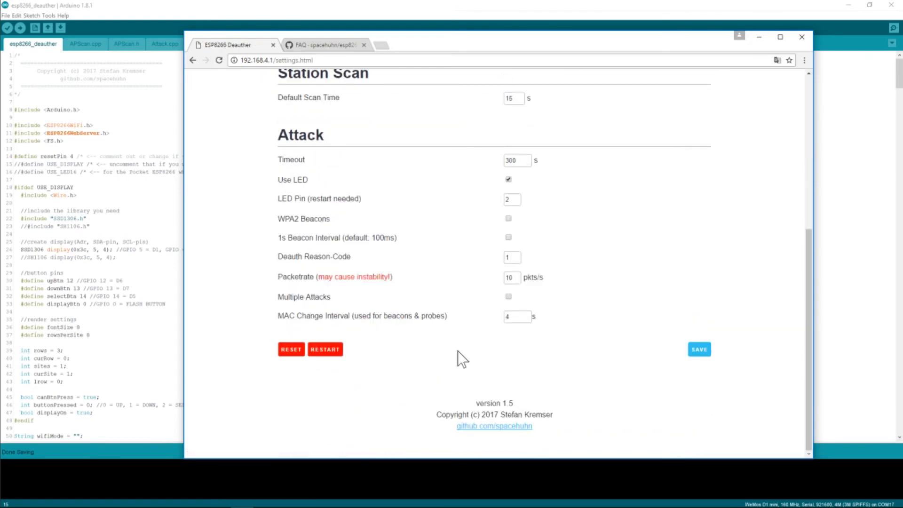
mouse_move(490, 366)
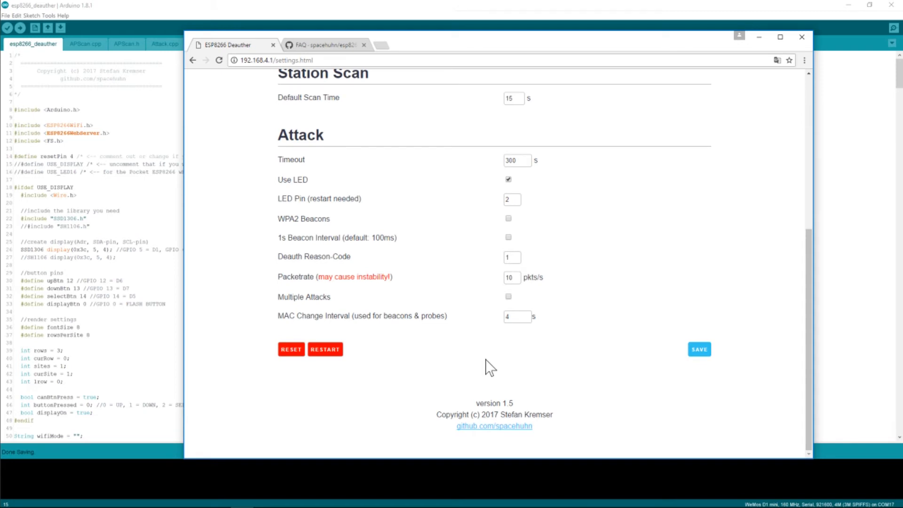
mouse_move(553, 377)
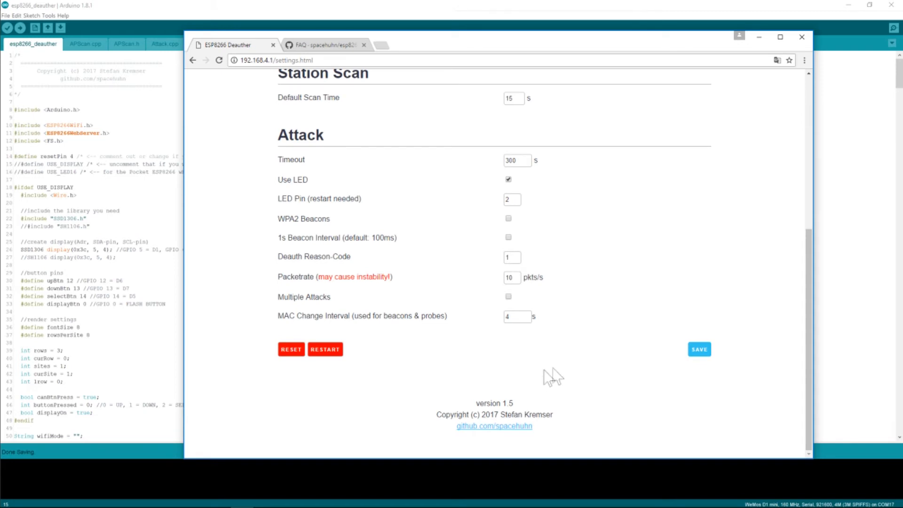
scroll(up, 3)
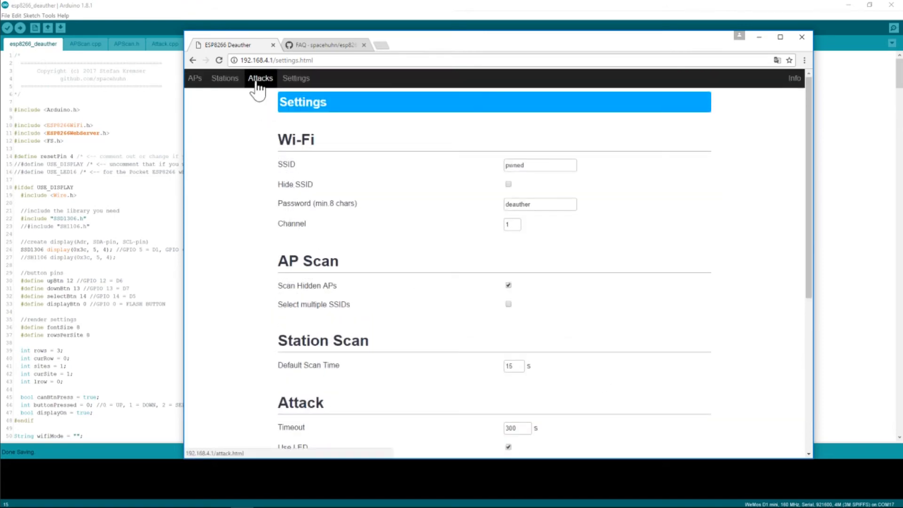
click(260, 79)
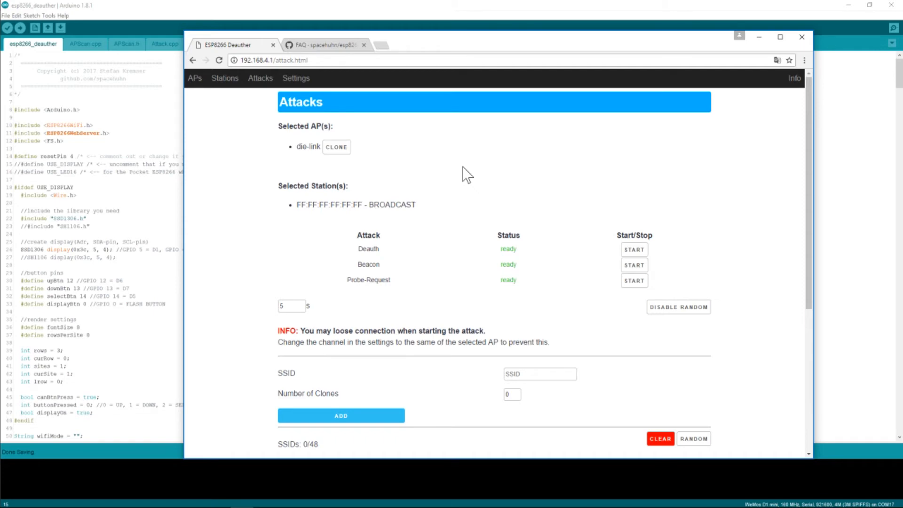
mouse_move(454, 199)
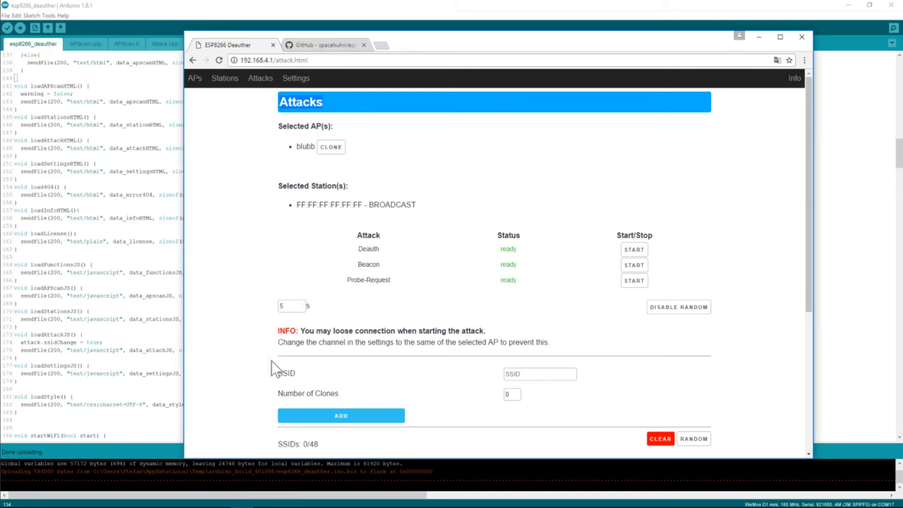
Clone the selected network blubb and add 48 blubb clones to the SSID list
scroll(down, 3)
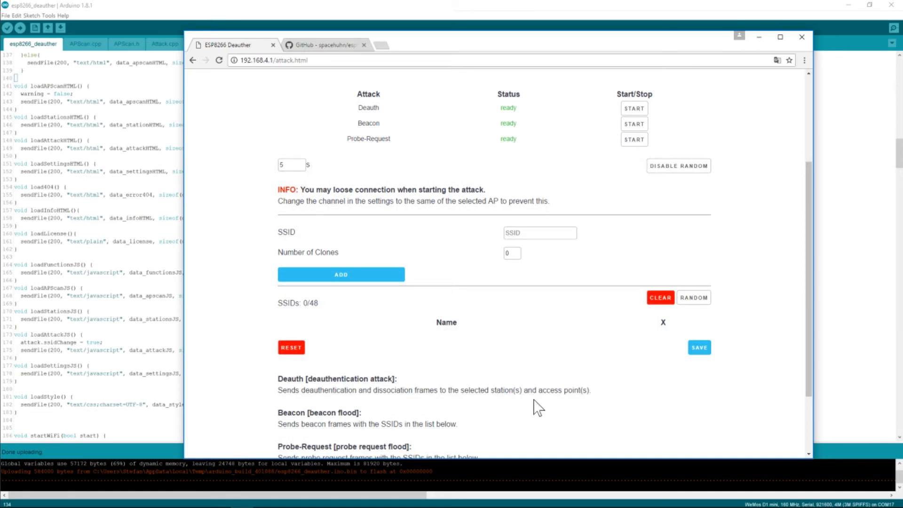
mouse_move(304, 338)
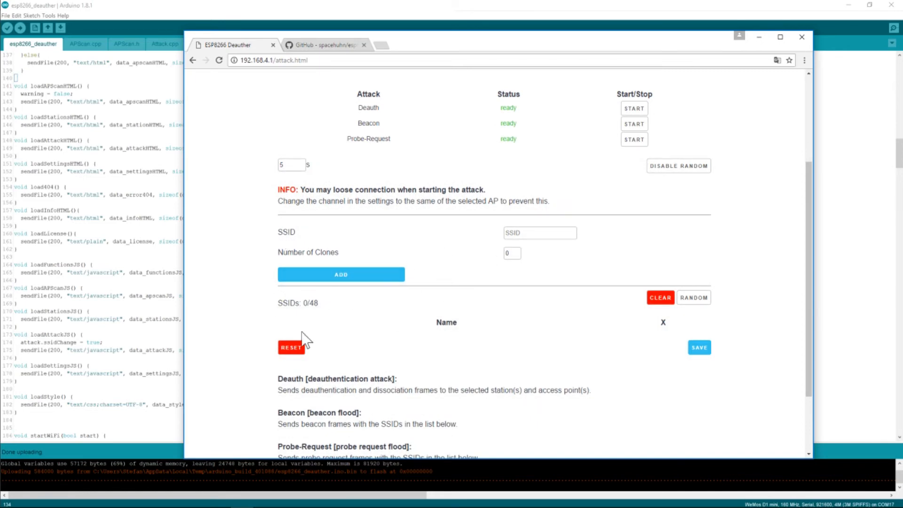
mouse_move(257, 340)
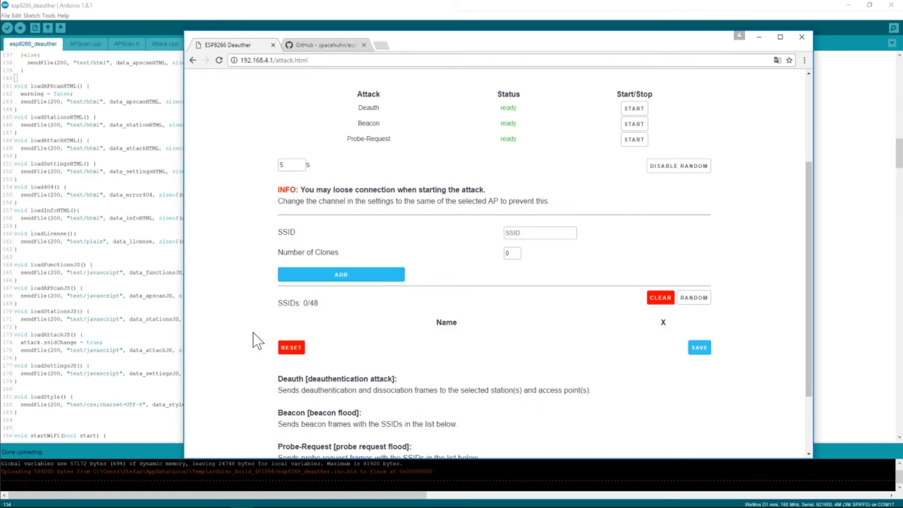
scroll(down, 3)
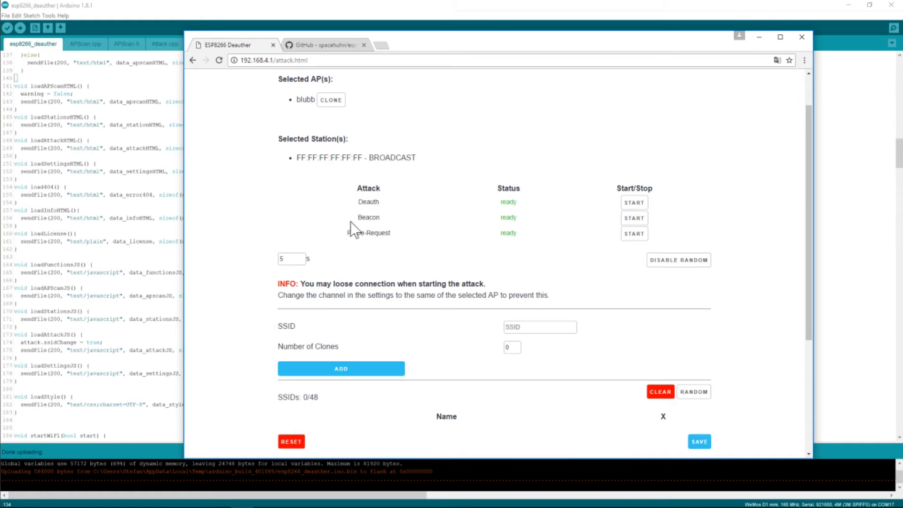
mouse_move(338, 225)
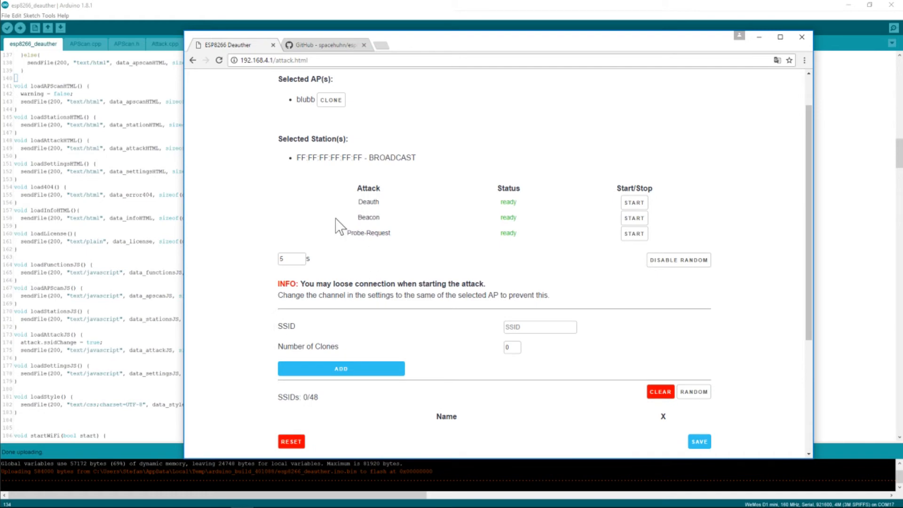
mouse_move(320, 239)
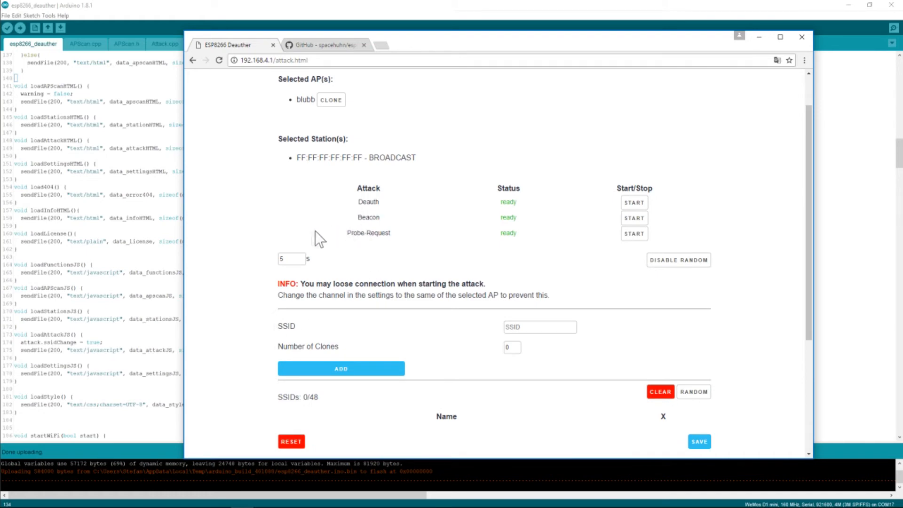
mouse_move(314, 239)
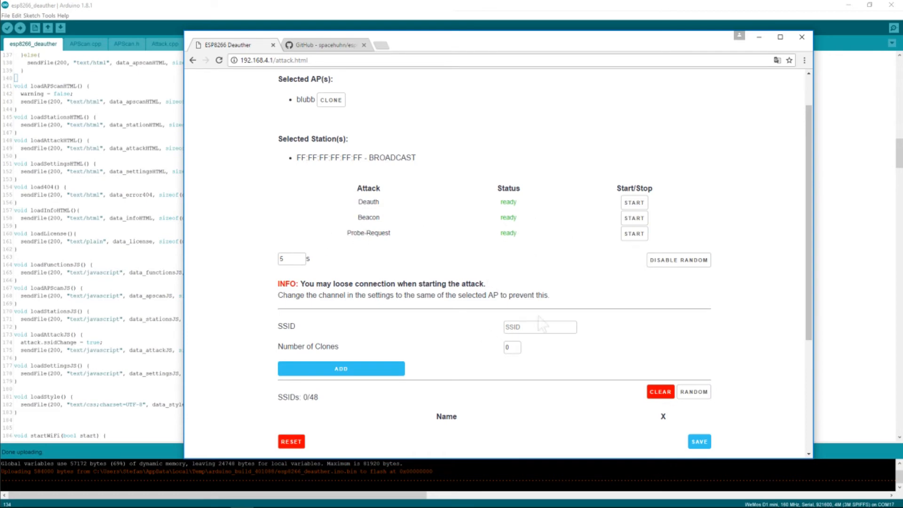
mouse_move(504, 297)
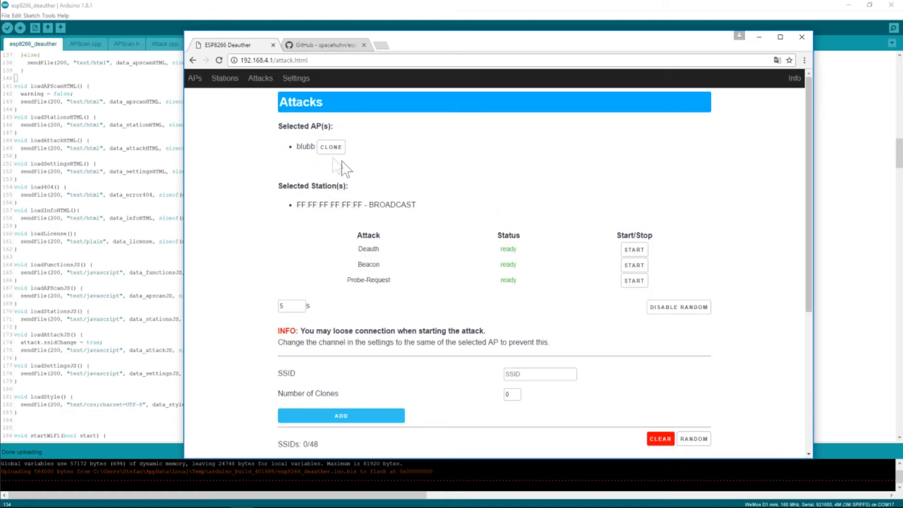
mouse_move(330, 147)
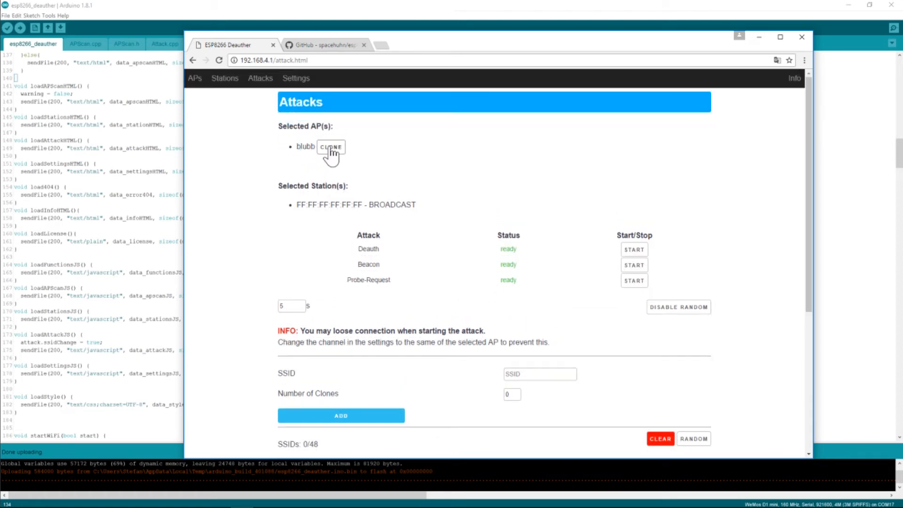
click(330, 147)
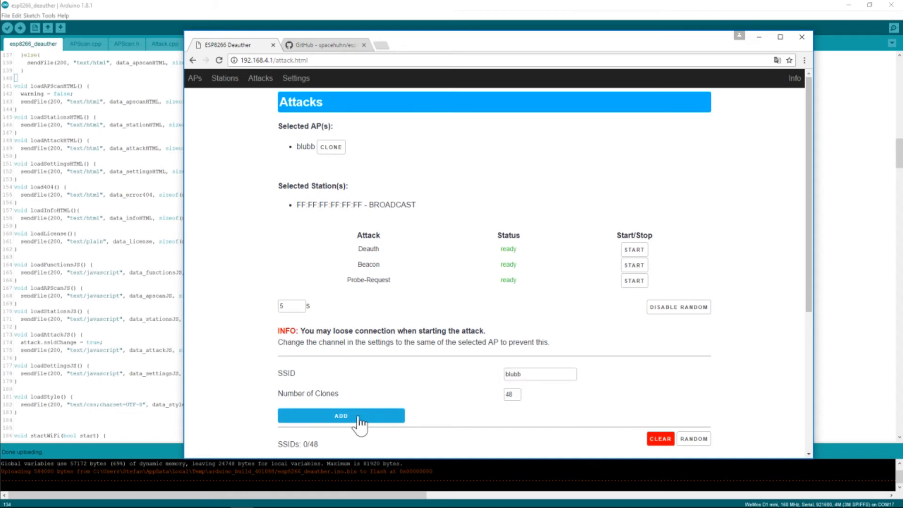
click(340, 415)
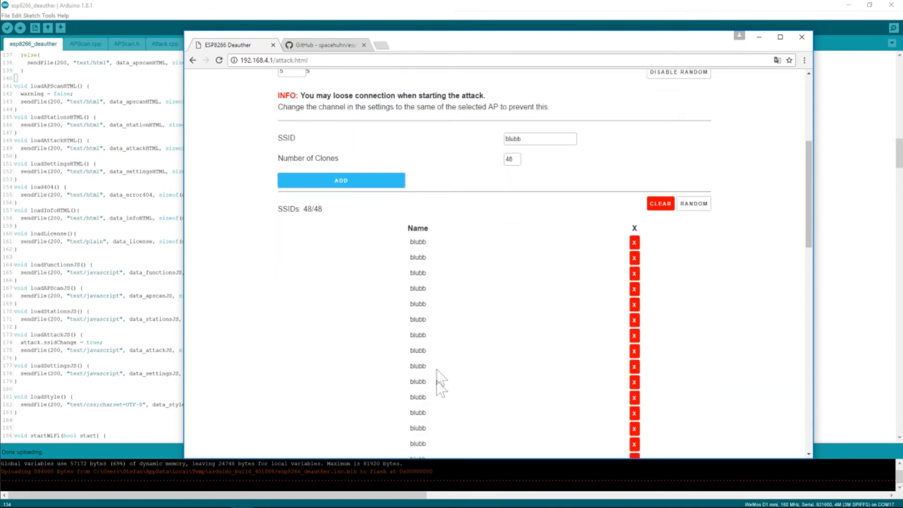
scroll(down, 3)
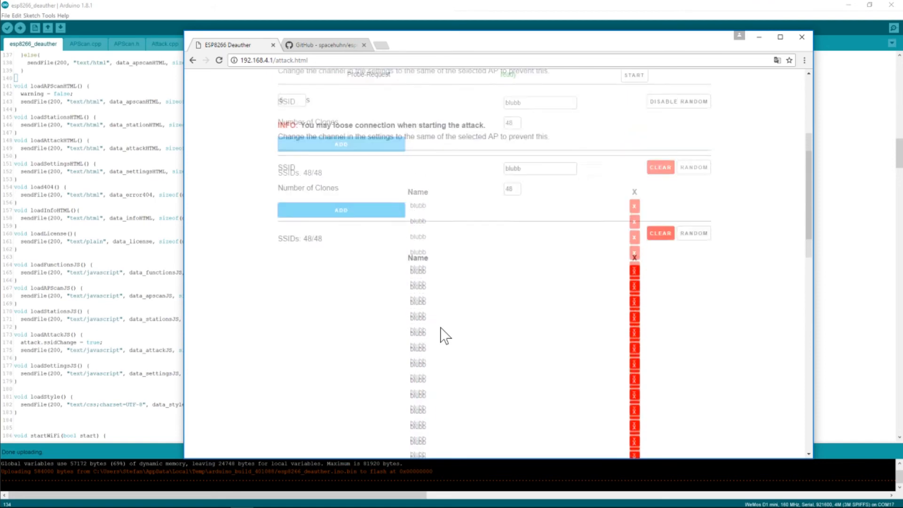
scroll(down, 3)
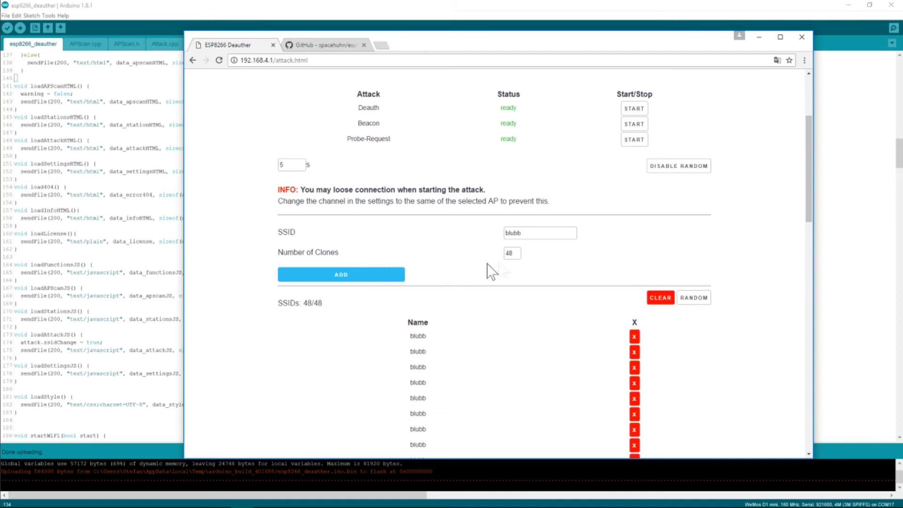
Add a single blubb entry, then seven more blubb clones to the SSID list
click(511, 253)
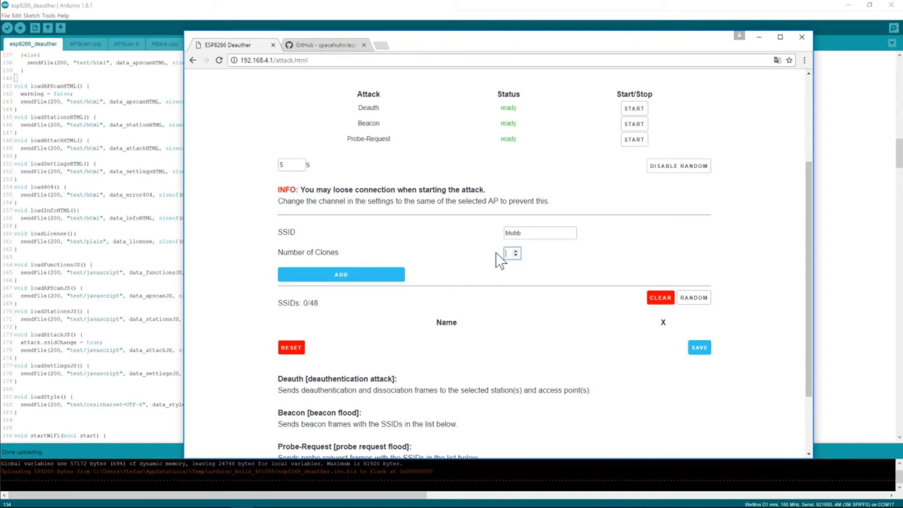
click(340, 274)
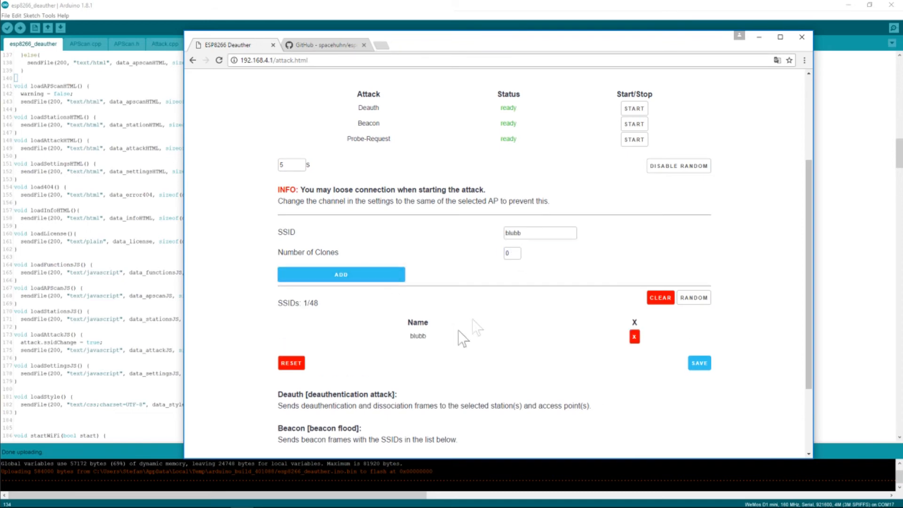
double_click(540, 233)
text(7)
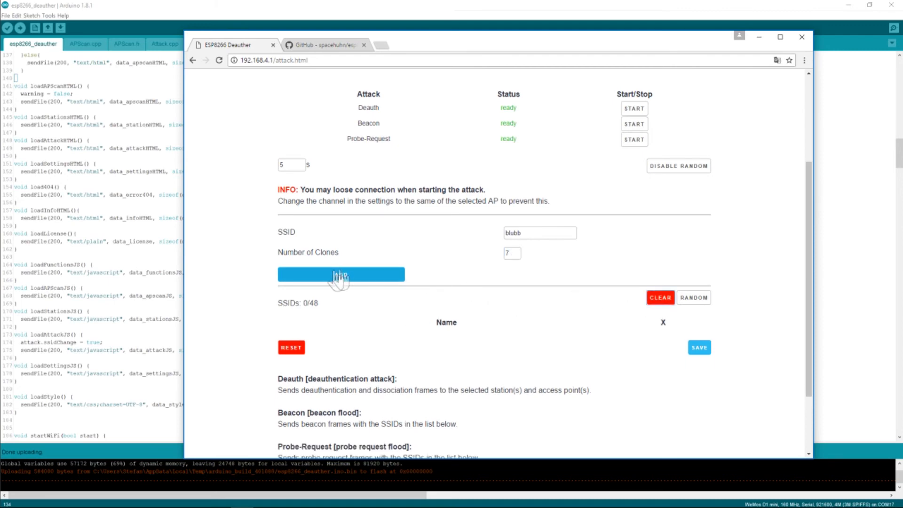
click(340, 274)
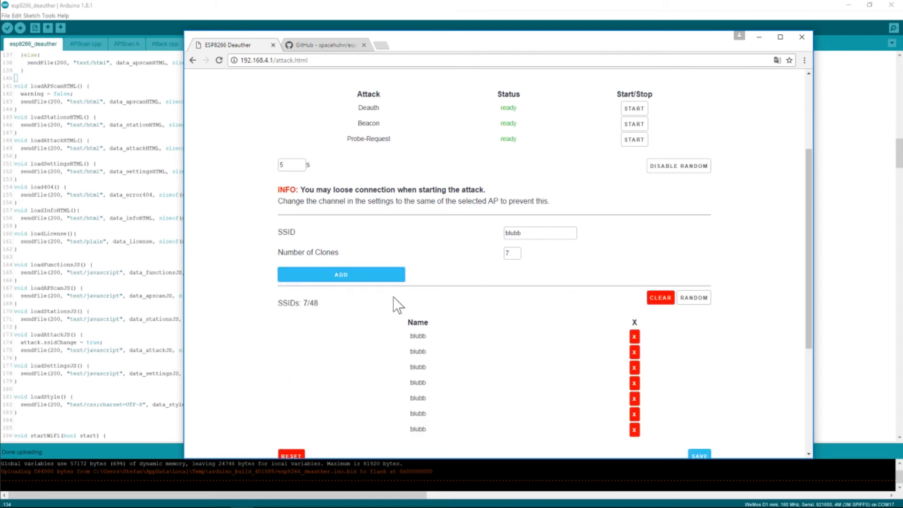
mouse_move(443, 339)
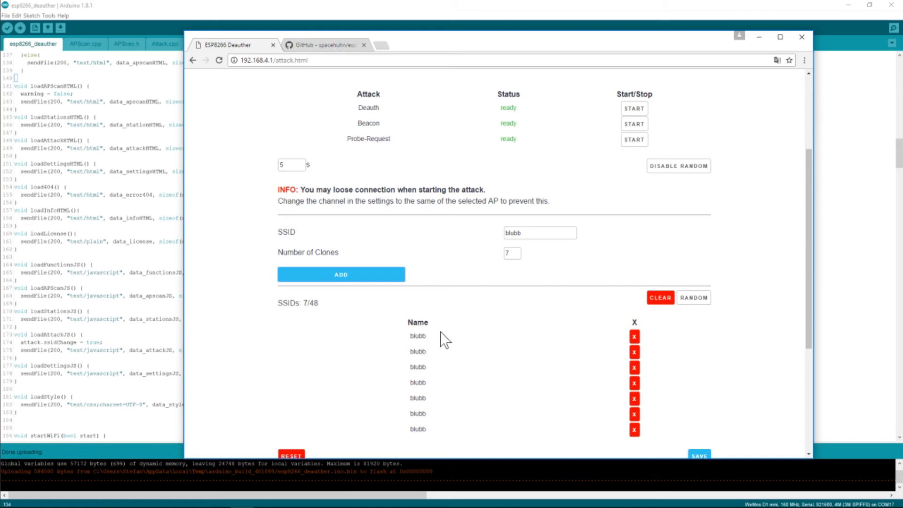
mouse_move(445, 338)
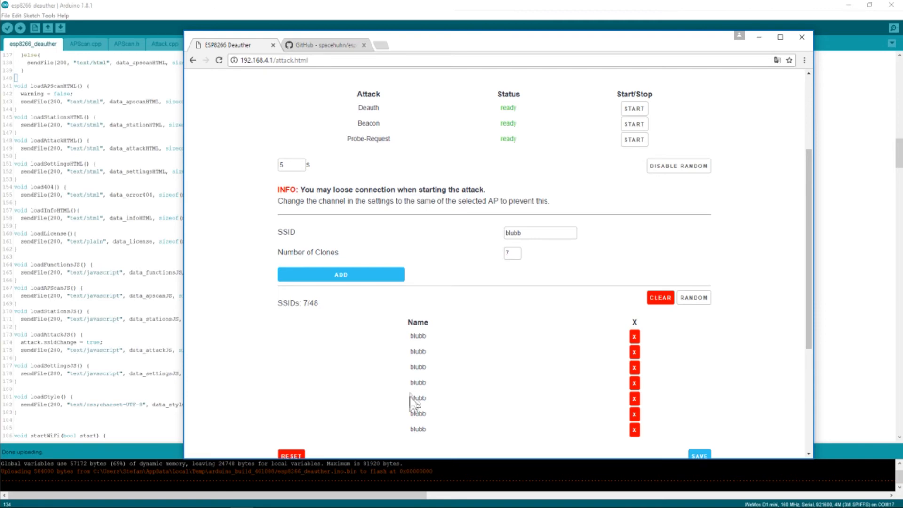
mouse_move(386, 386)
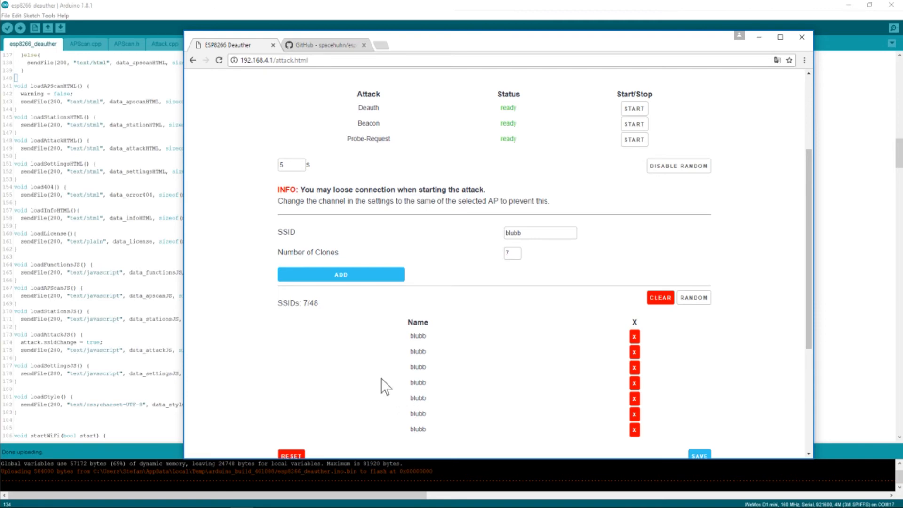
mouse_move(381, 382)
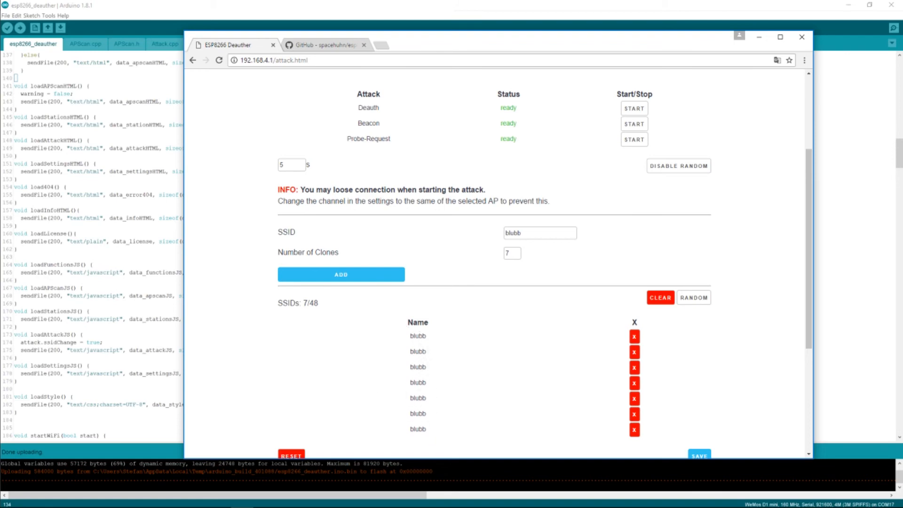
mouse_move(380, 385)
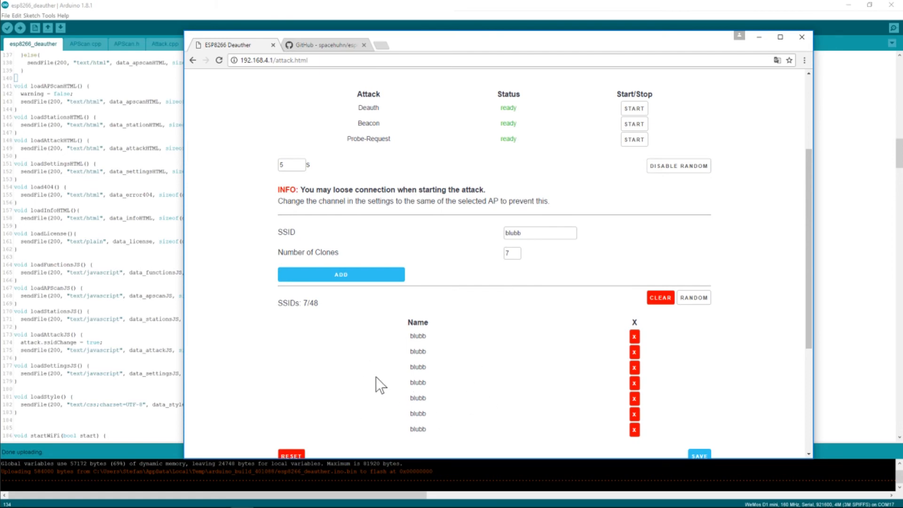
mouse_move(225, 420)
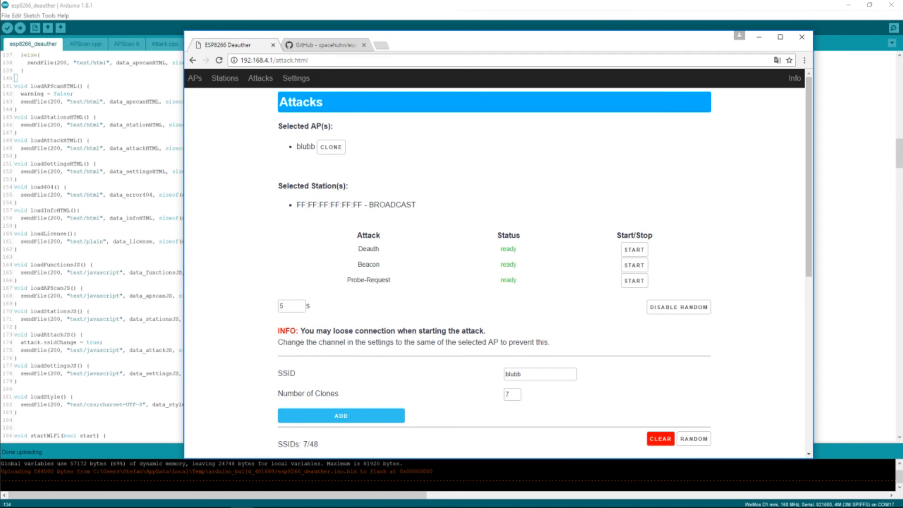
Add an SSID named test to the list, then clear the list to 0 of 48
click(515, 397)
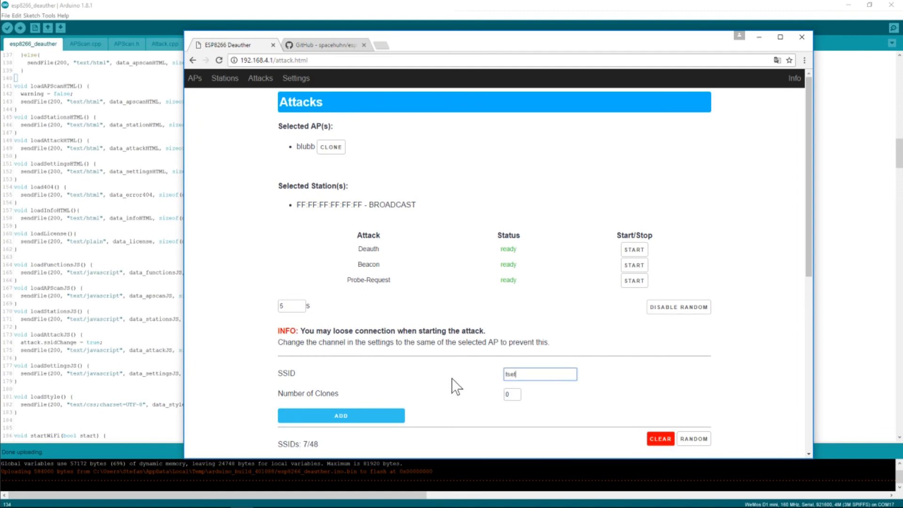
click(341, 414)
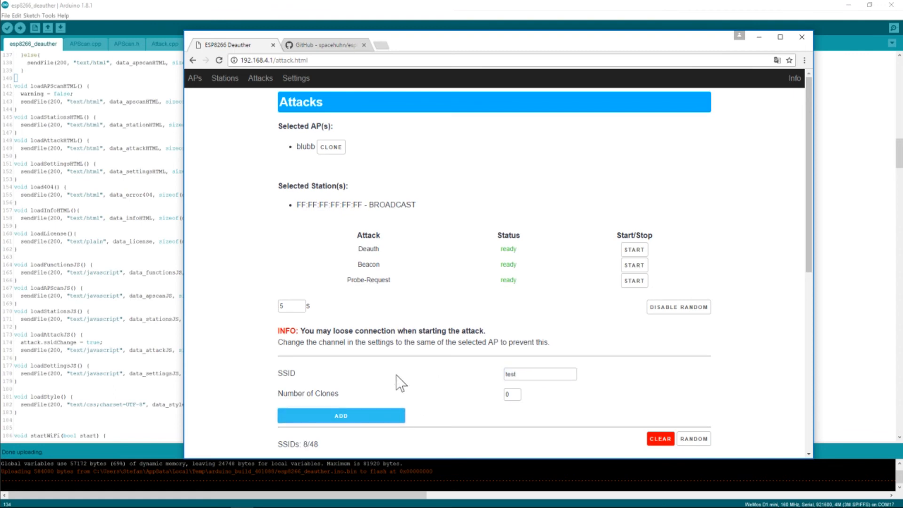
scroll(down, 3)
text(55)
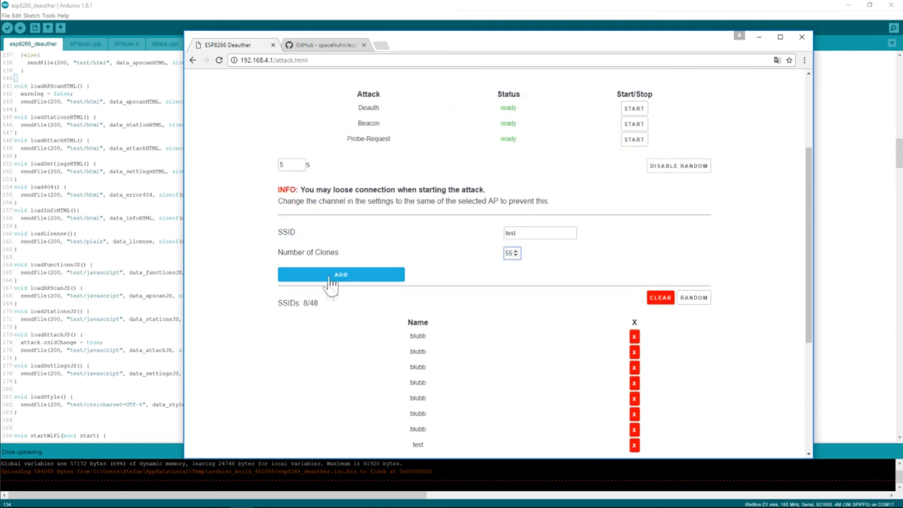
click(341, 274)
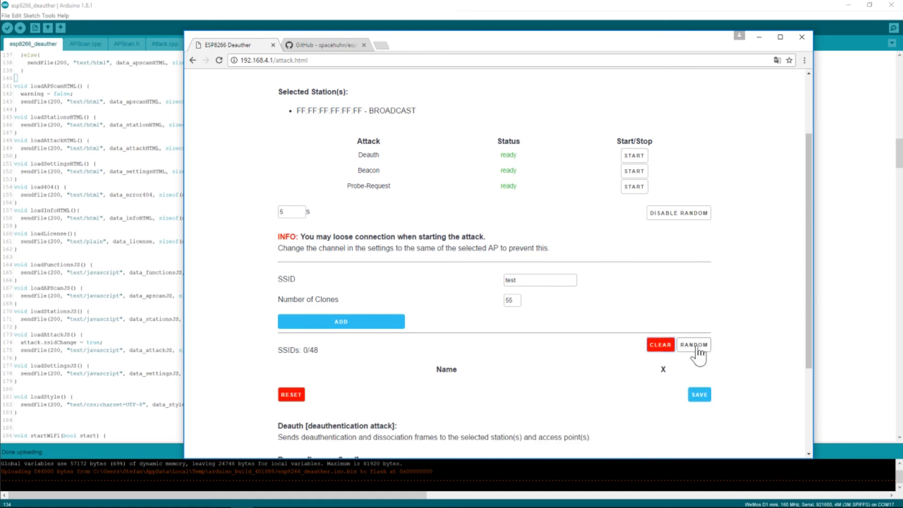
Fill the SSID list with 48 random names, toggling random mode off and back on
click(693, 344)
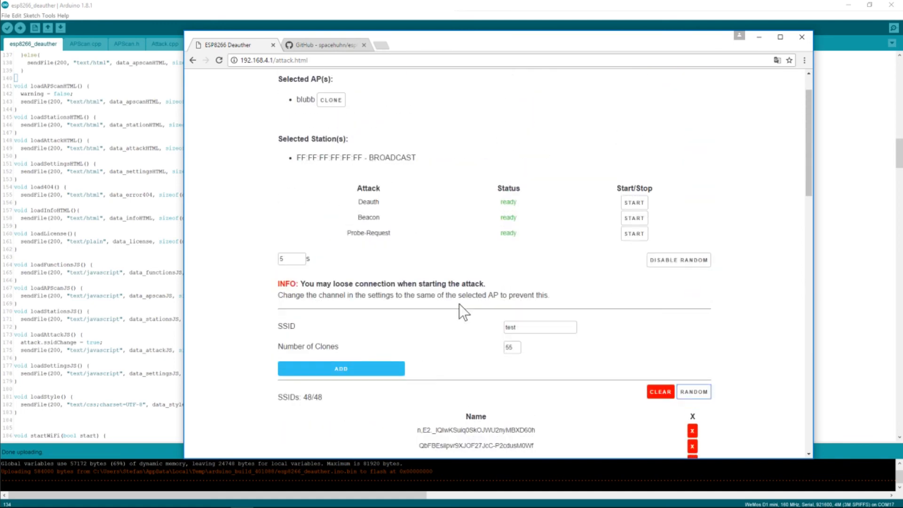
mouse_move(383, 296)
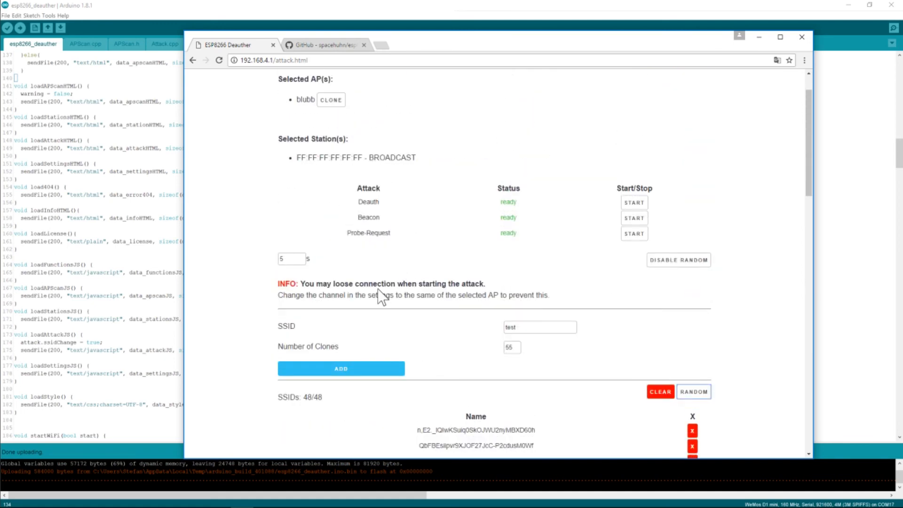
click(679, 259)
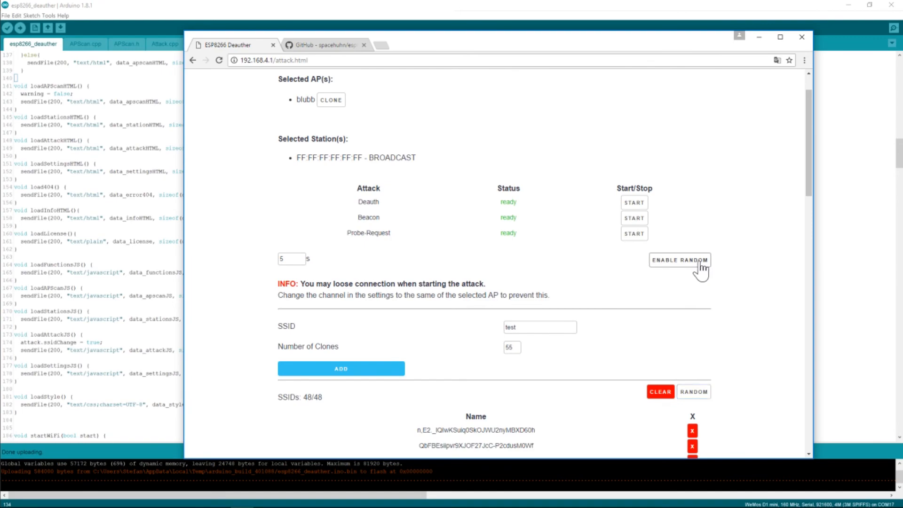
click(679, 260)
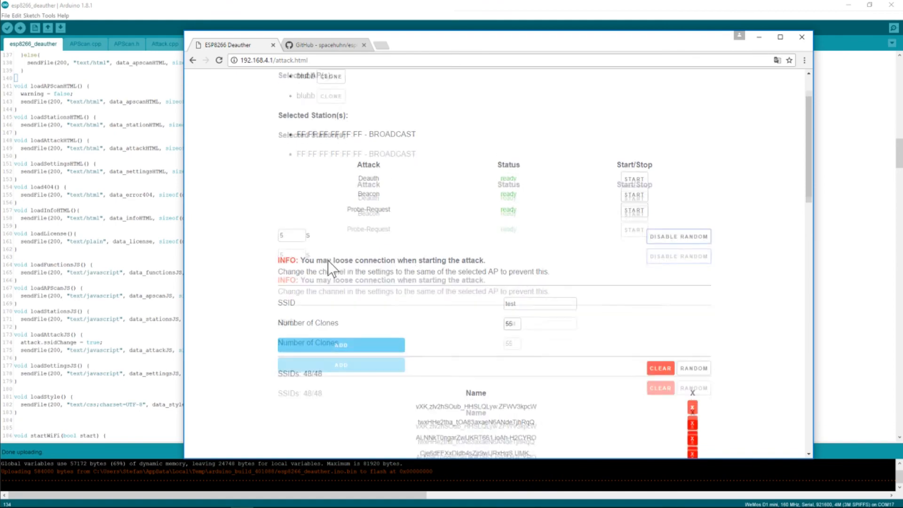
scroll(down, 3)
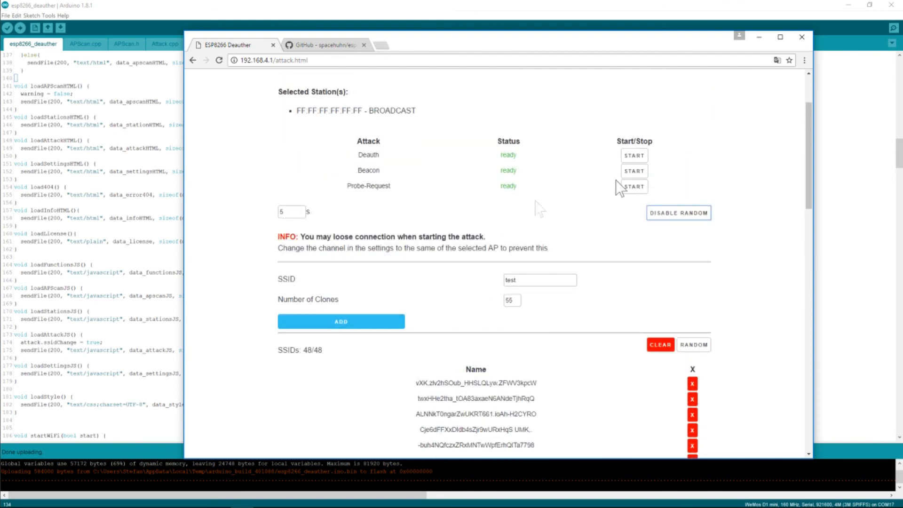
Run the probe-request attack briefly, then stop it with all attacks ready
click(633, 186)
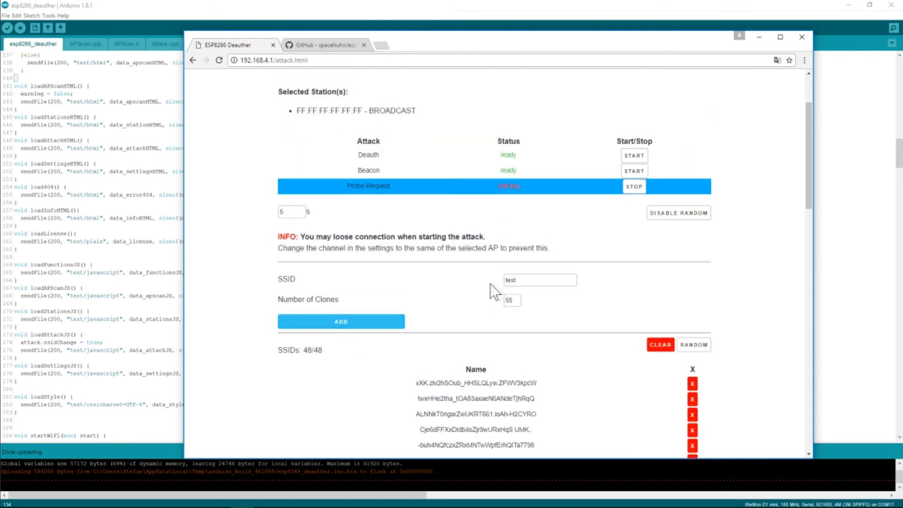
mouse_move(441, 320)
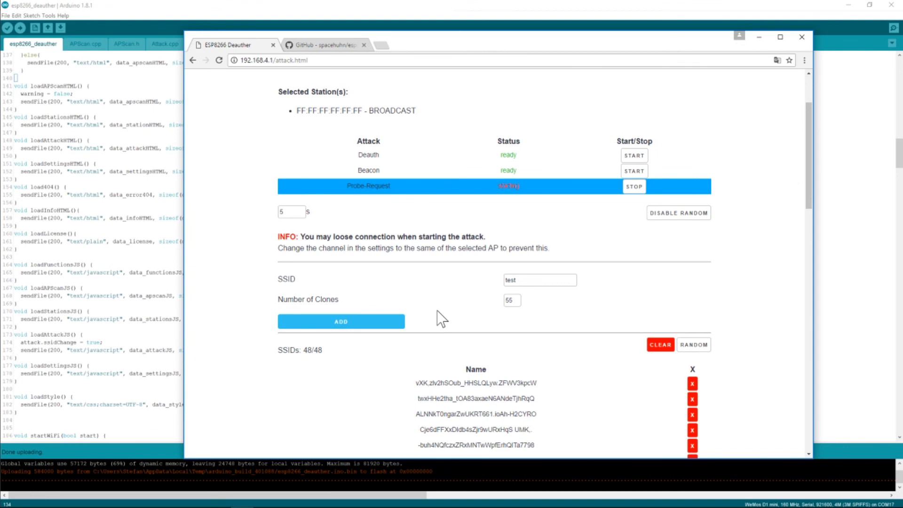
scroll(down, 3)
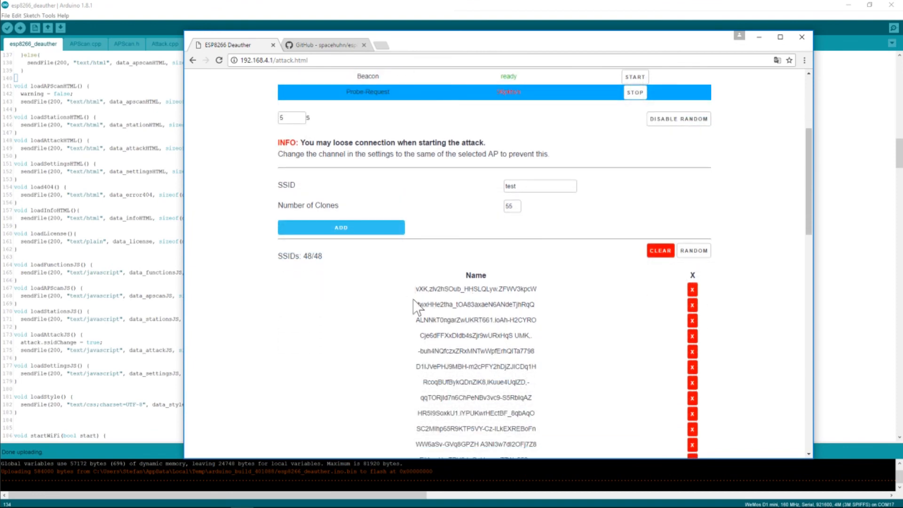
mouse_move(417, 297)
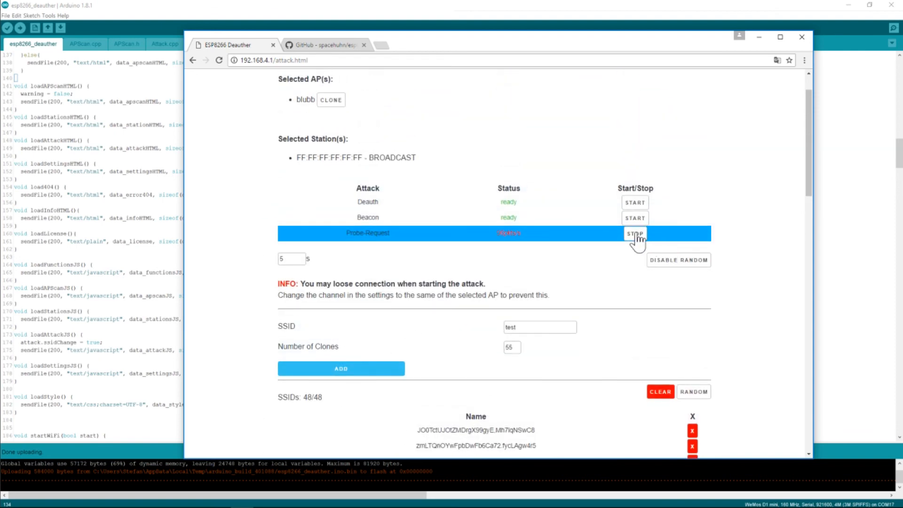
click(633, 234)
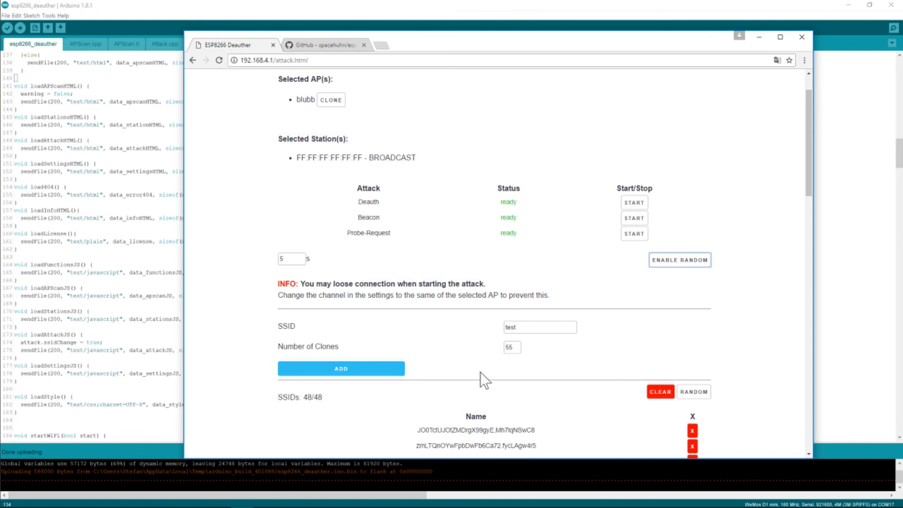
scroll(down, 3)
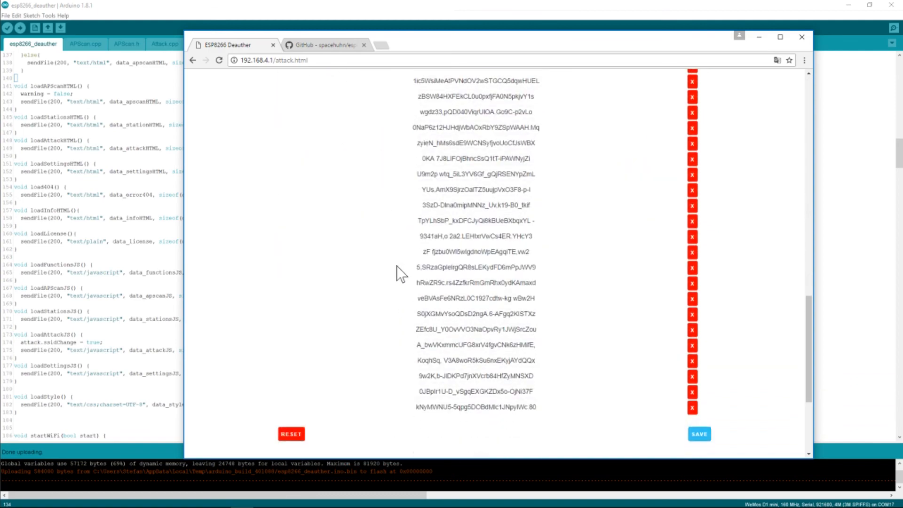
scroll(down, 3)
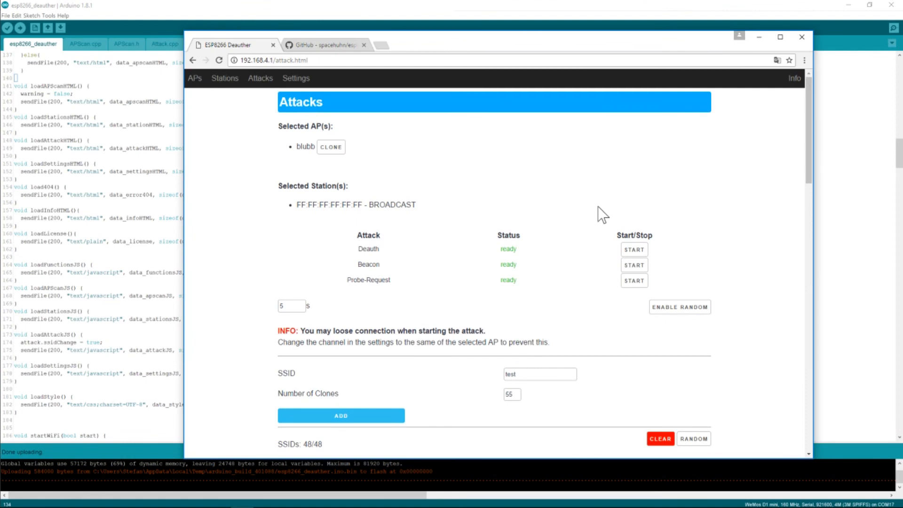
Read the info page's credits and view the contributors list on GitHub
click(794, 78)
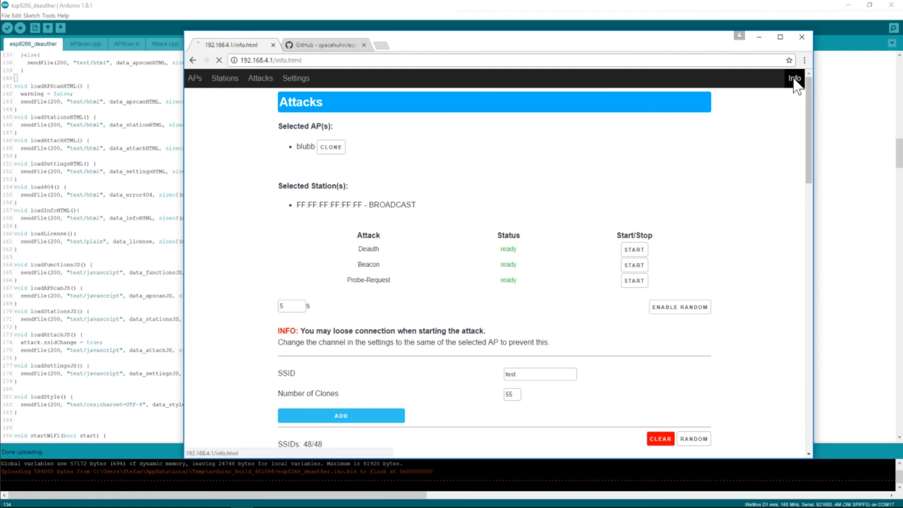
click(794, 78)
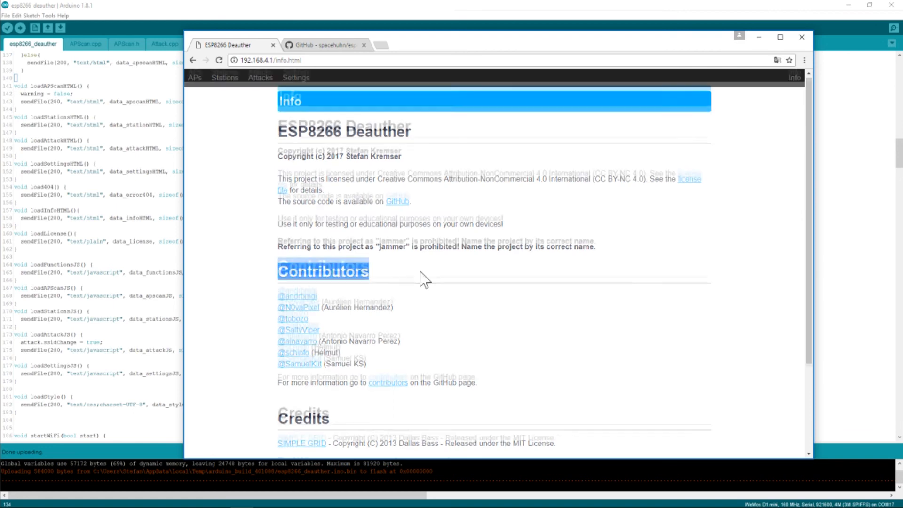
scroll(down, 3)
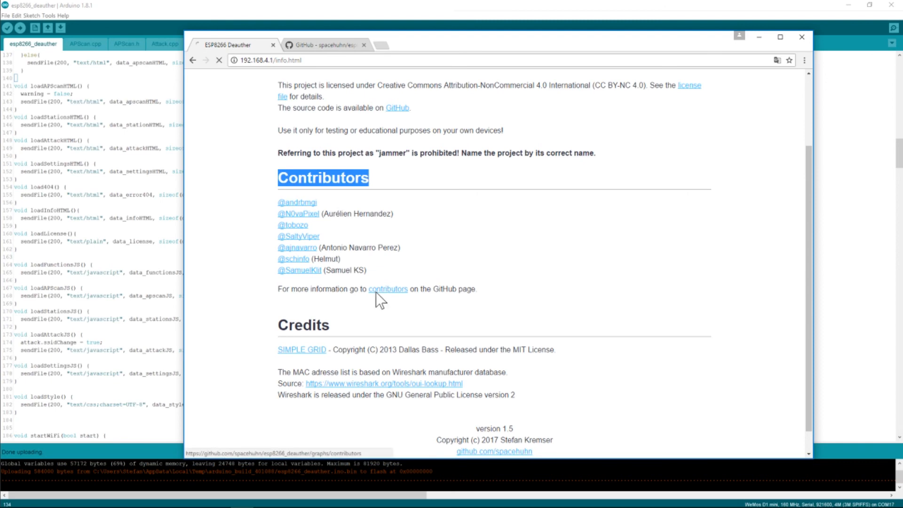
click(387, 289)
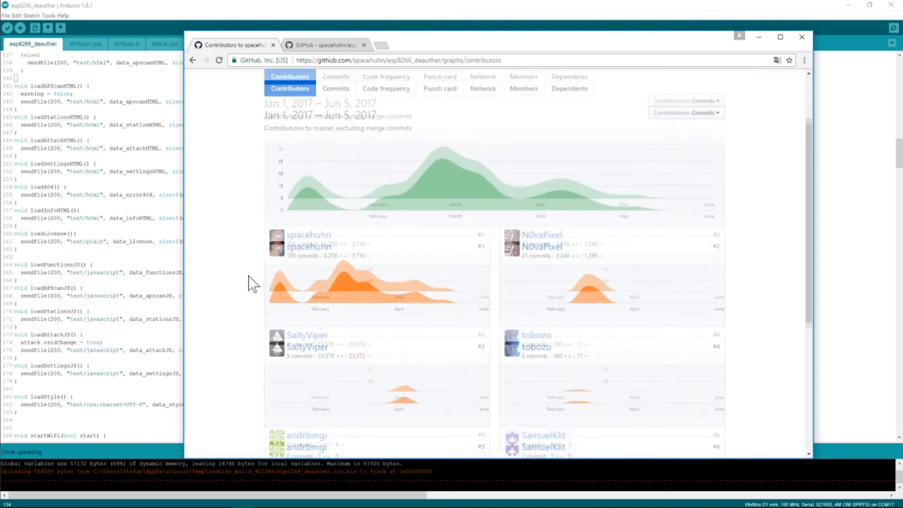
scroll(down, 3)
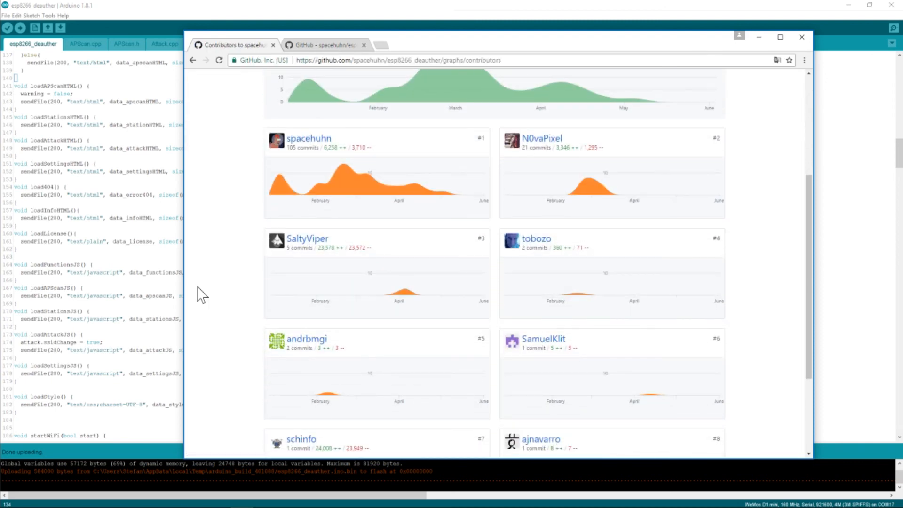
Go back to the deauther info page, then show the project's GitHub README tab
click(193, 60)
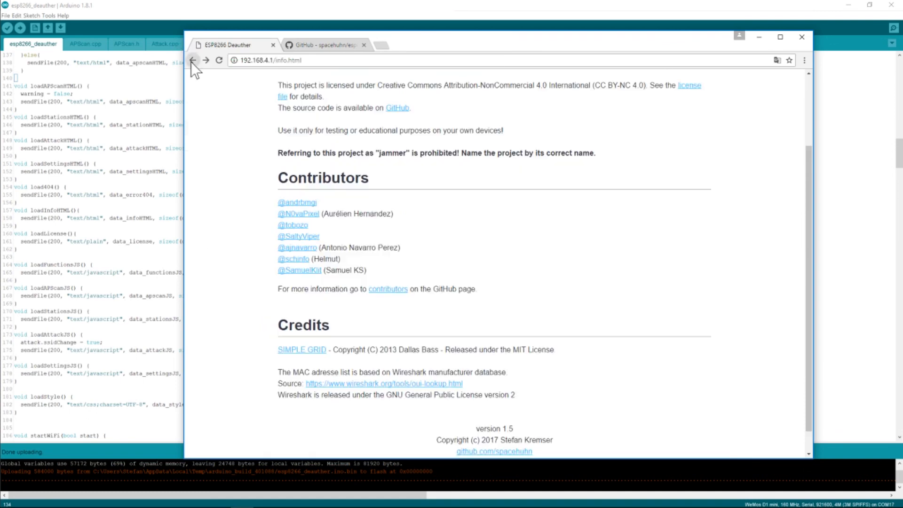
click(192, 60)
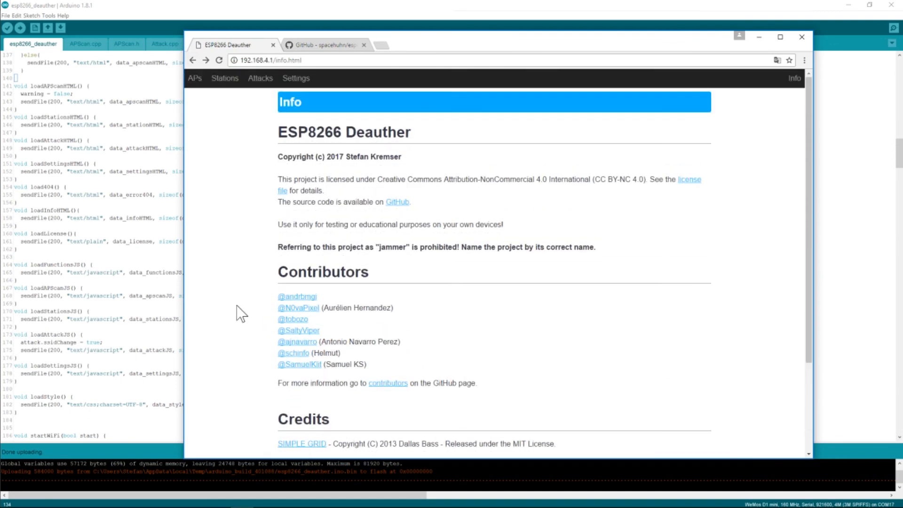
mouse_move(240, 312)
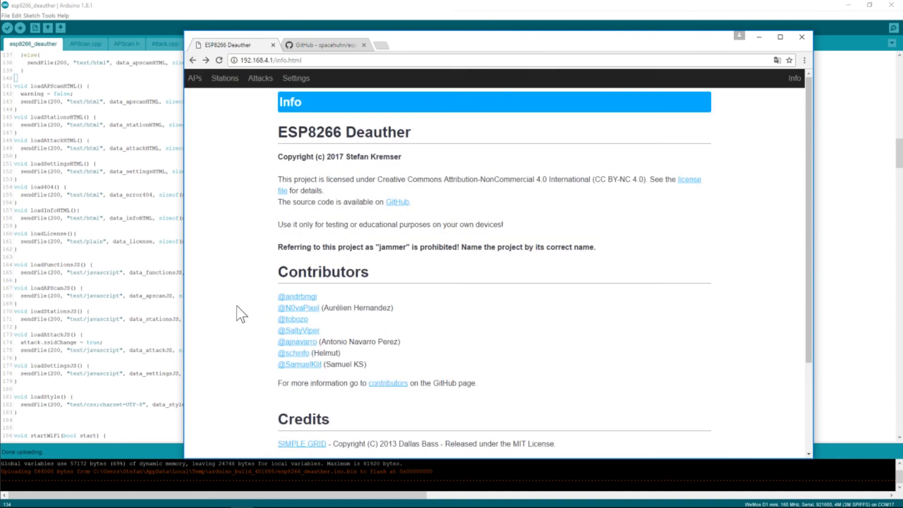
click(322, 45)
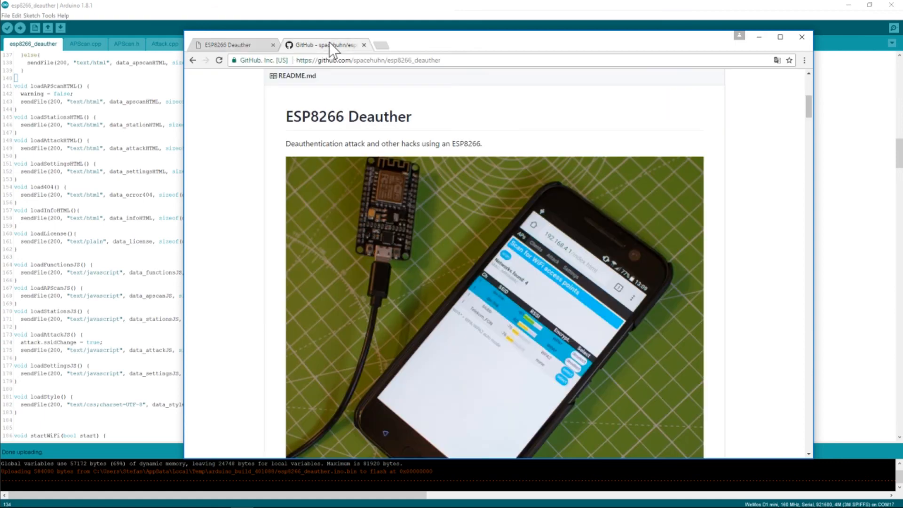